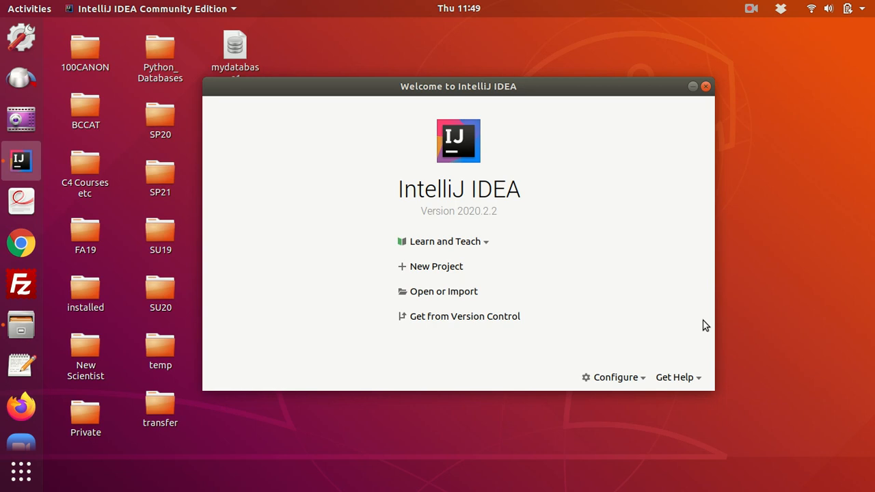
mouse_move(711, 317)
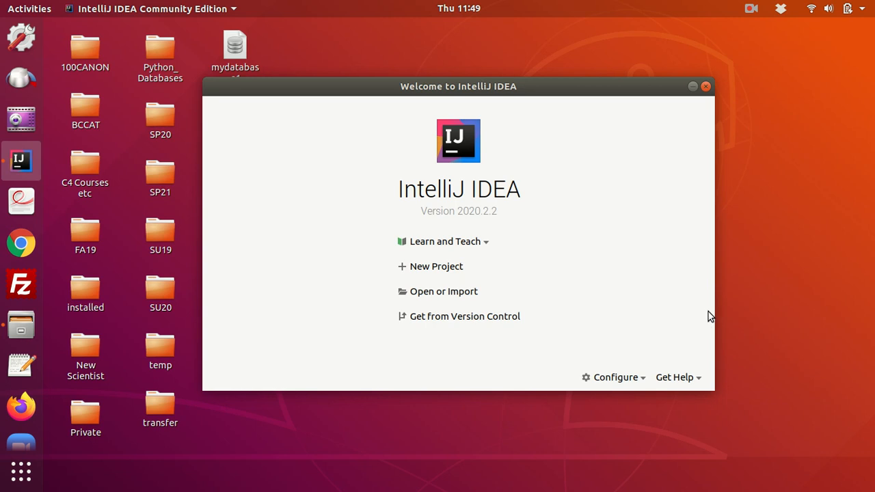
mouse_move(436, 267)
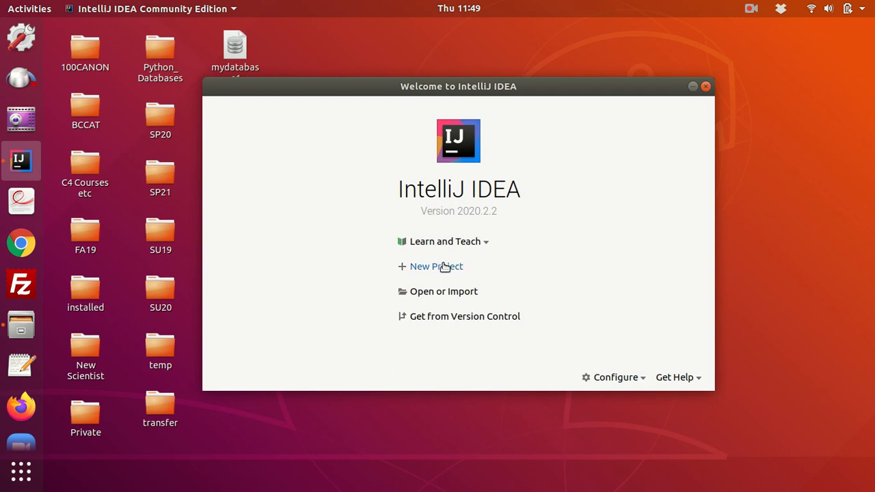
mouse_move(443, 266)
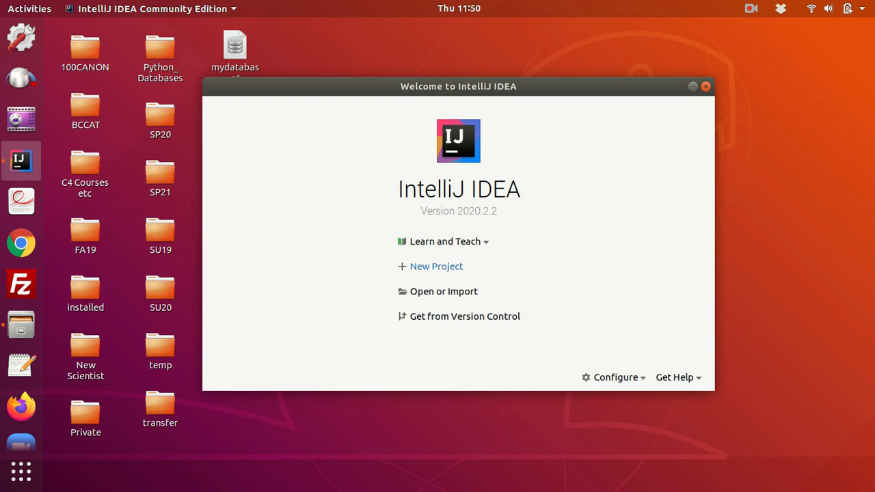
Step: Start a new Kotlin project named Kotlin1
left_click(436, 266)
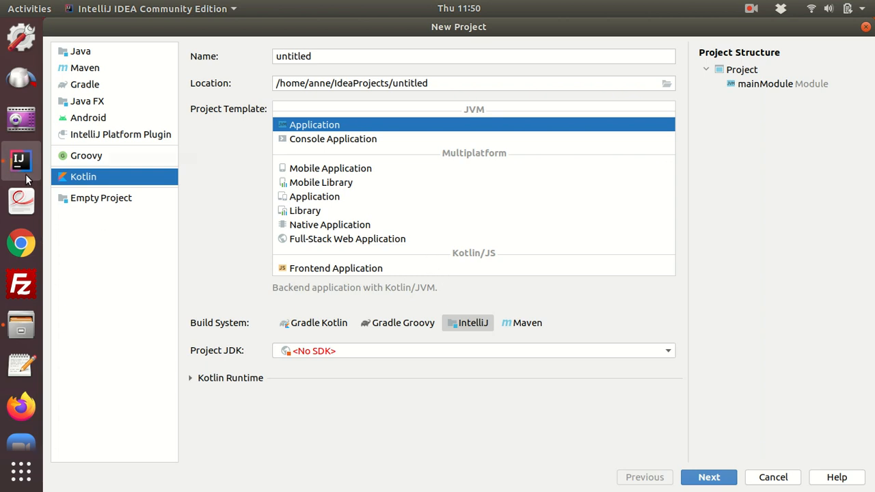
mouse_move(97, 176)
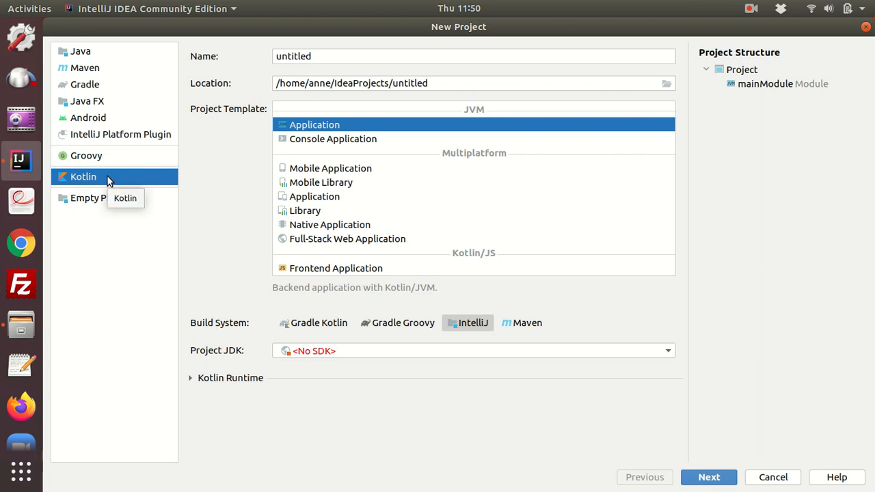
mouse_move(101, 181)
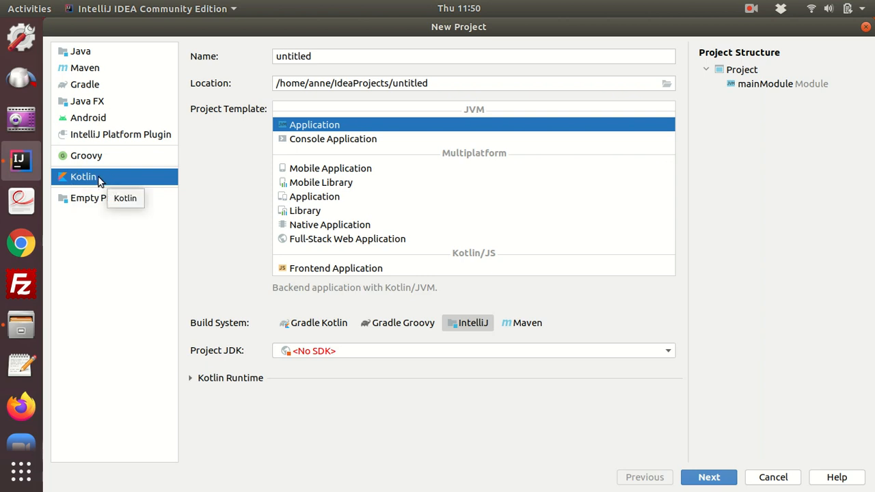
mouse_move(135, 186)
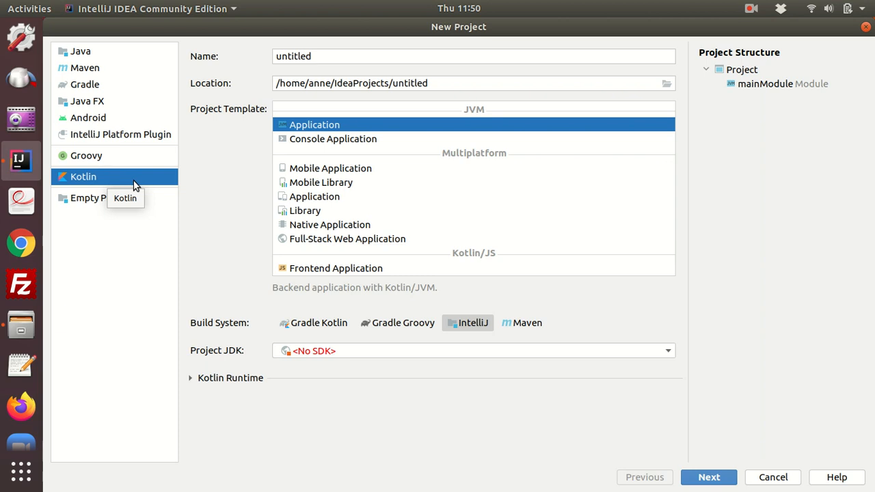
mouse_move(345, 71)
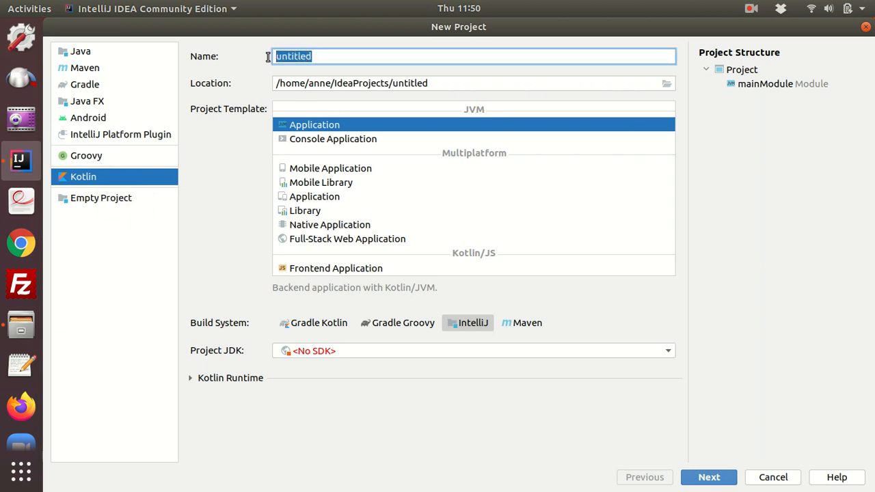
type("Ko")
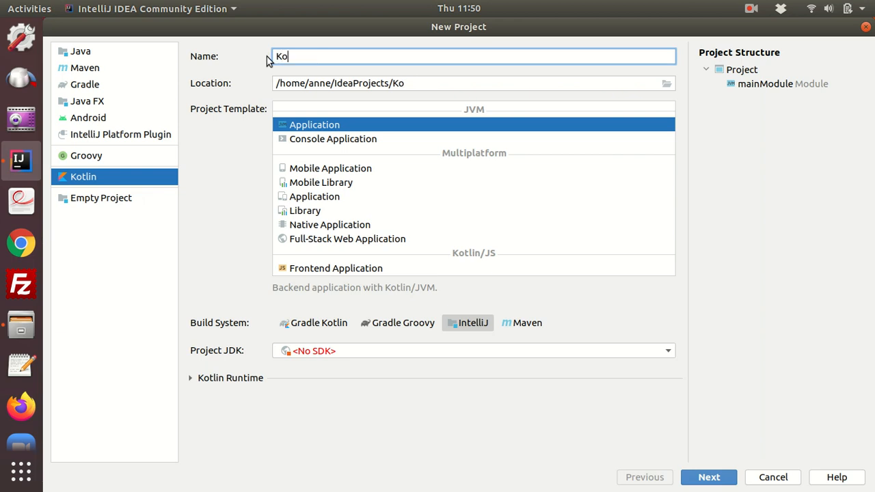
type("tlin")
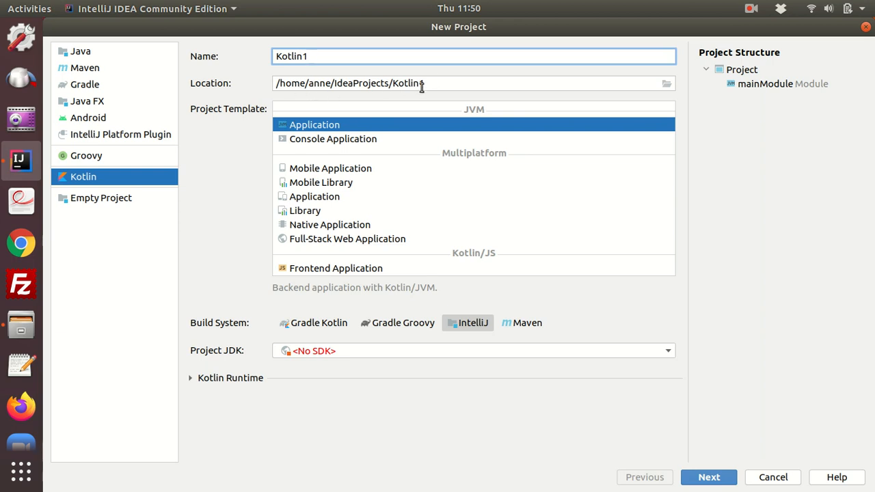
type("1")
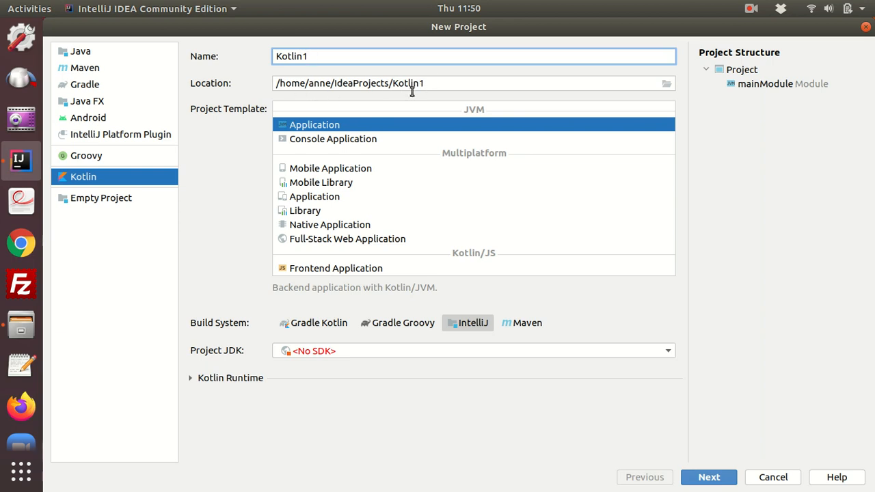
Step: Choose the Console Application template and openjdk-15 as the project JDK
left_click(333, 139)
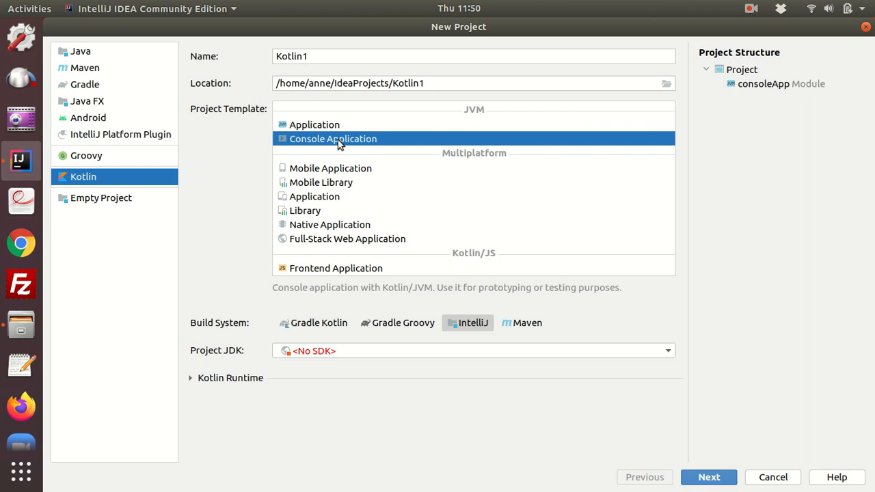
mouse_move(238, 324)
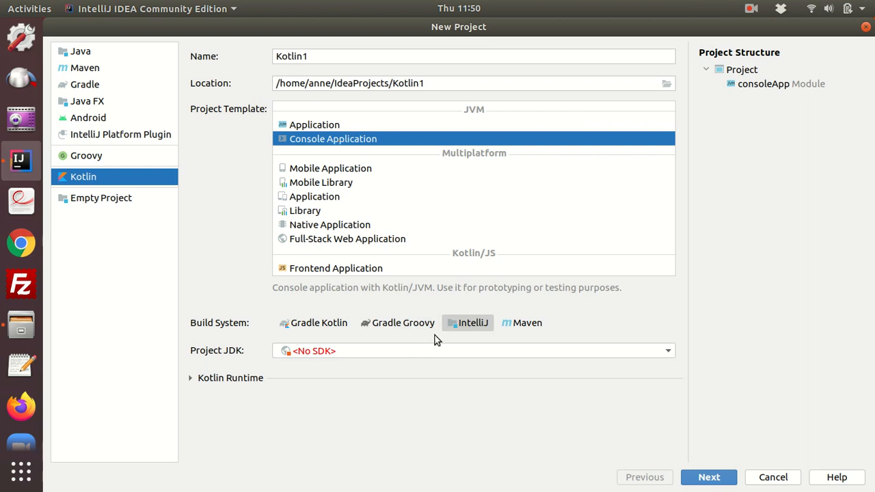
mouse_move(478, 328)
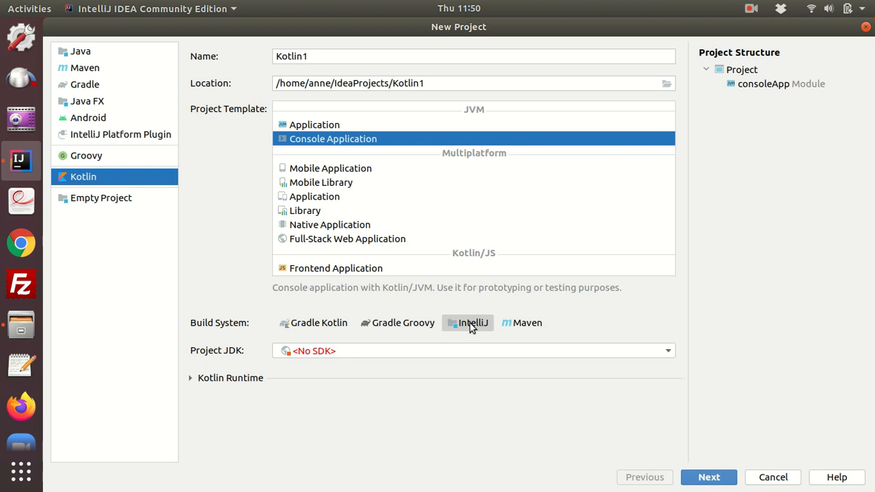
mouse_move(276, 358)
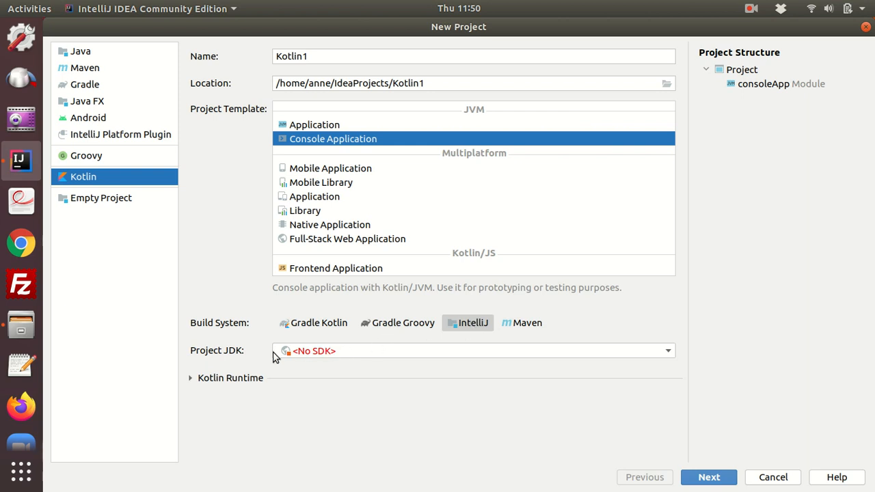
mouse_move(400, 352)
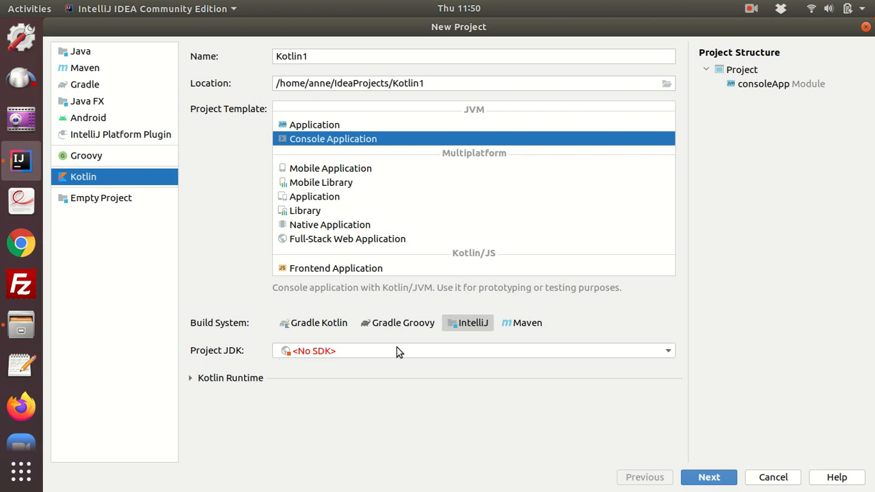
mouse_move(670, 355)
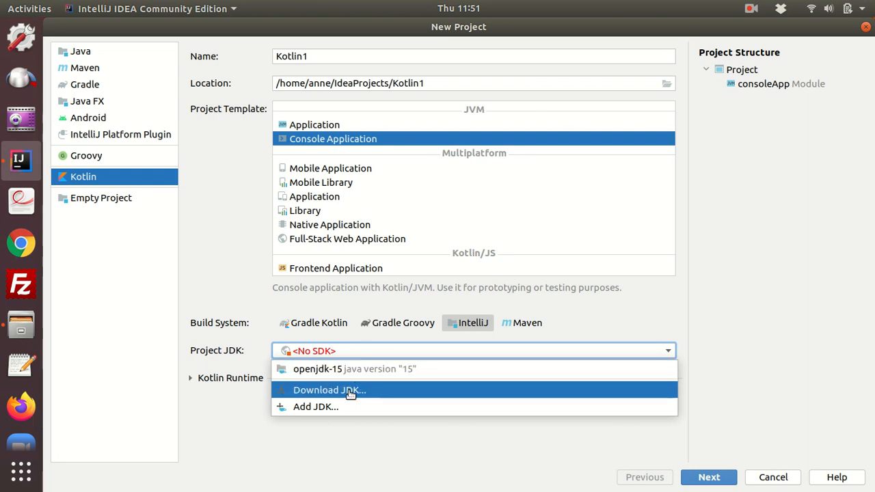
mouse_move(355, 368)
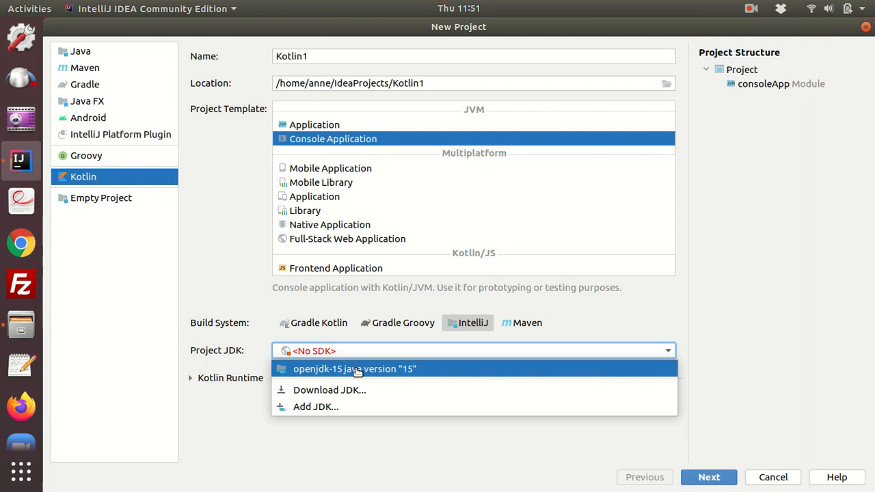
left_click(354, 368)
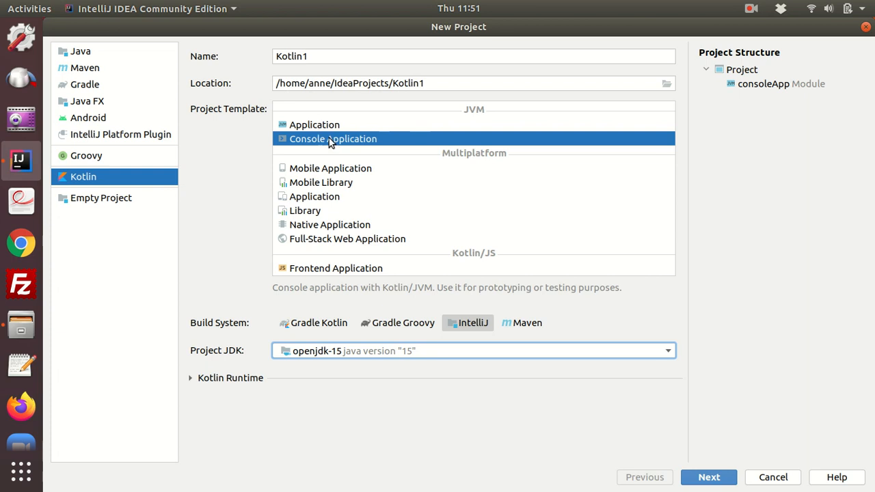
mouse_move(476, 334)
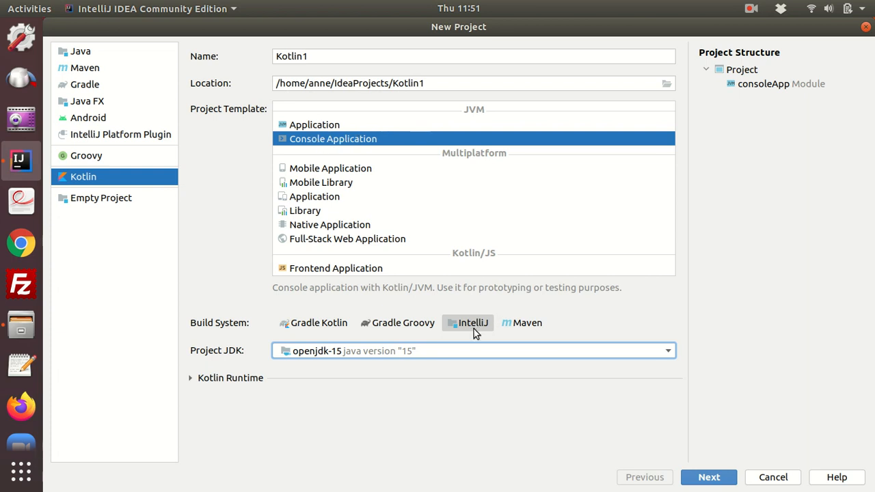
mouse_move(351, 356)
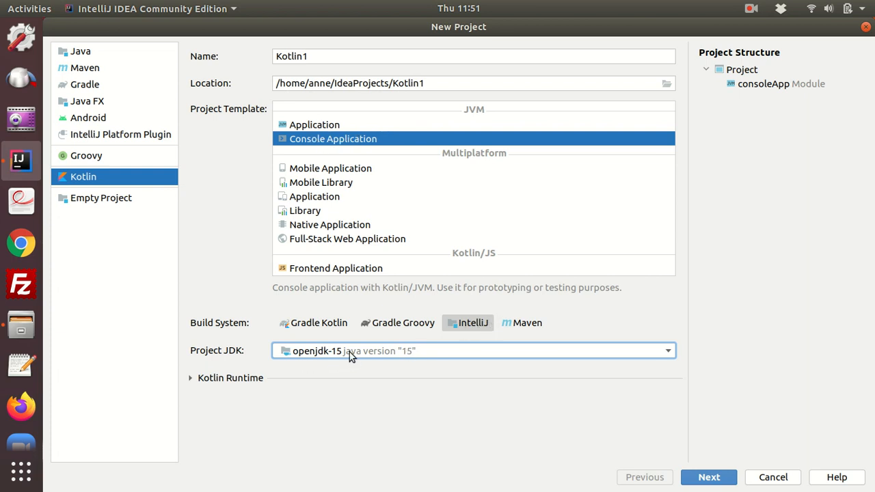
mouse_move(812, 489)
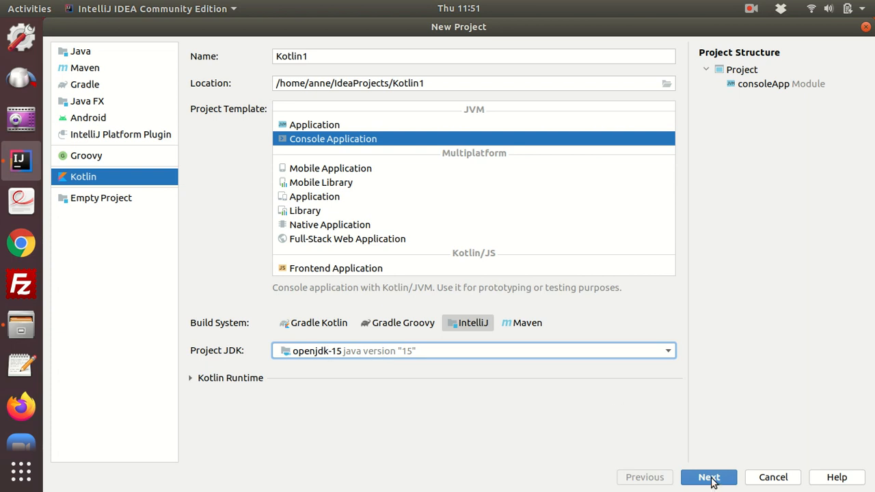
Step: Proceed to the consoleApp module step with no test framework and JVM target 1.8
left_click(709, 477)
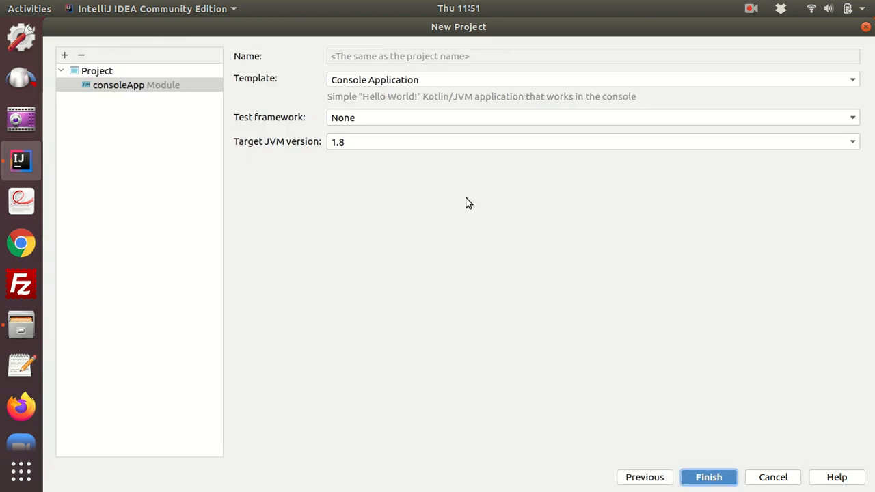
mouse_move(343, 94)
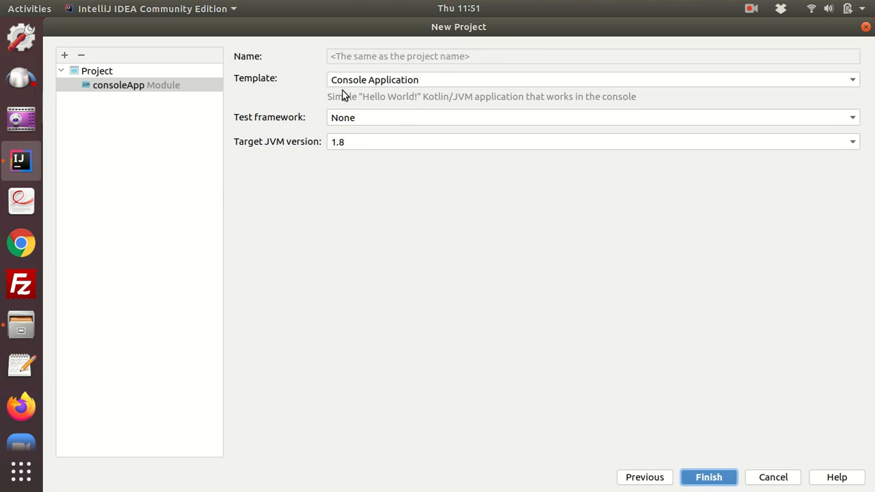
mouse_move(321, 93)
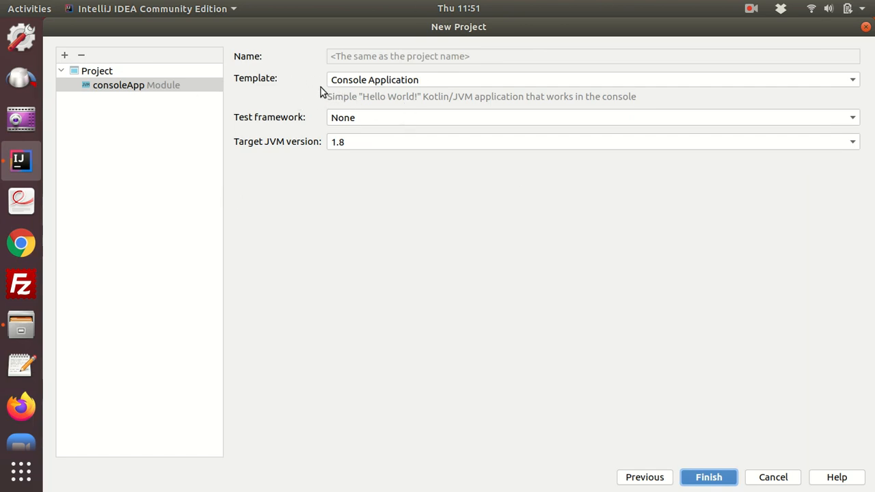
mouse_move(445, 84)
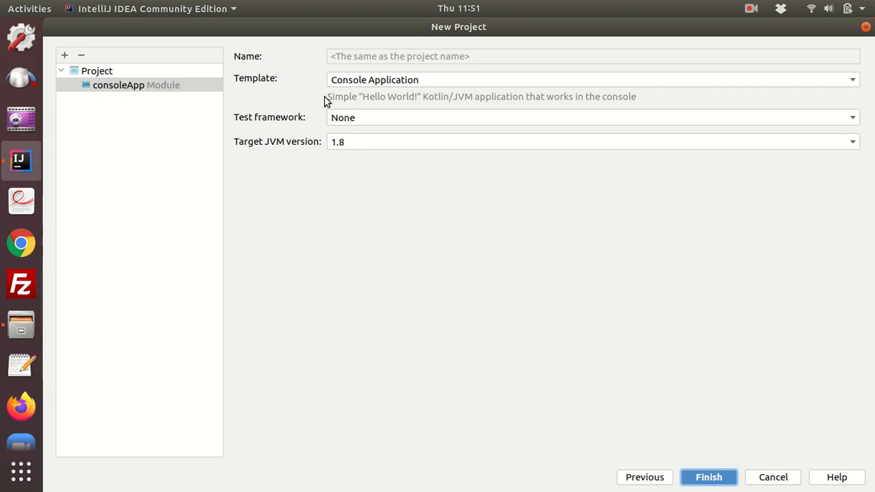
mouse_move(403, 111)
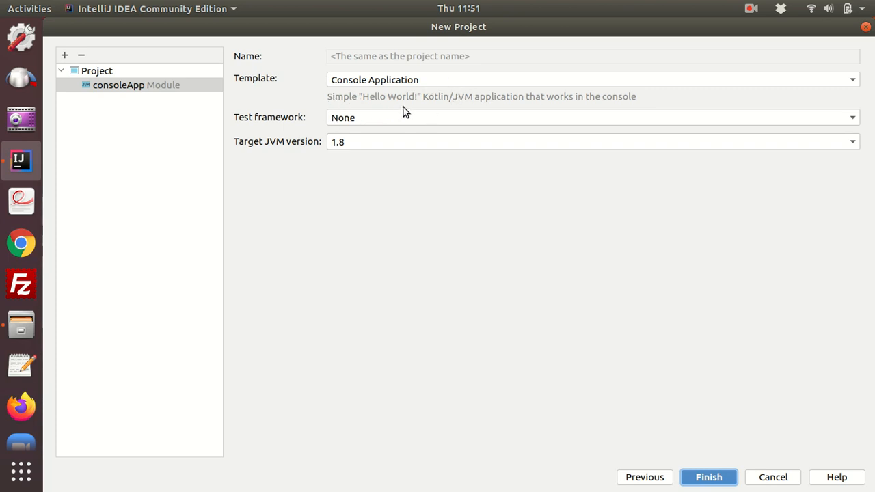
mouse_move(498, 112)
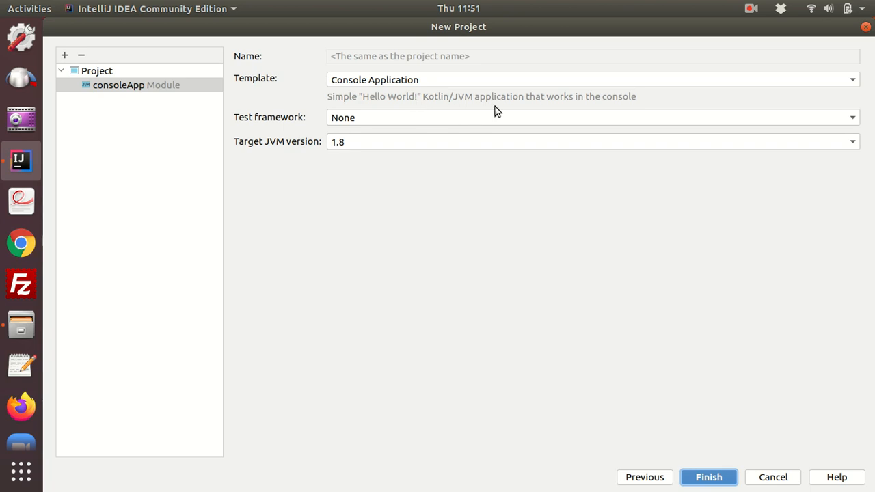
mouse_move(572, 108)
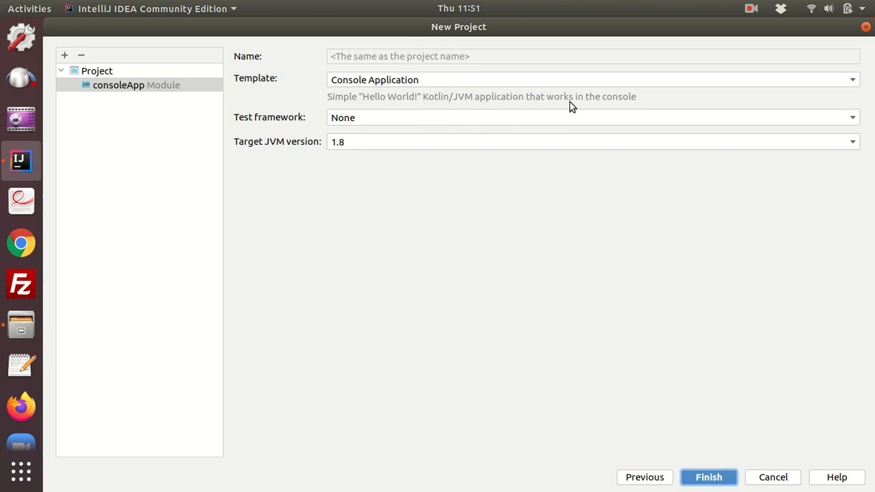
mouse_move(641, 104)
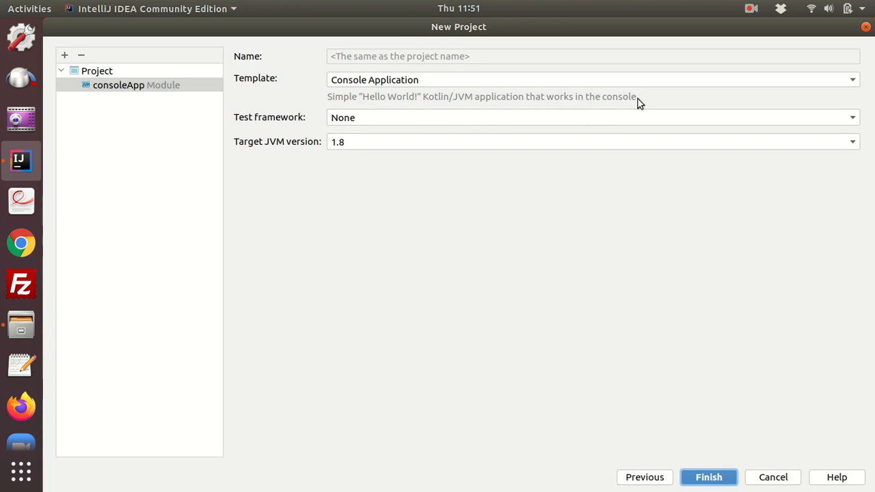
mouse_move(369, 162)
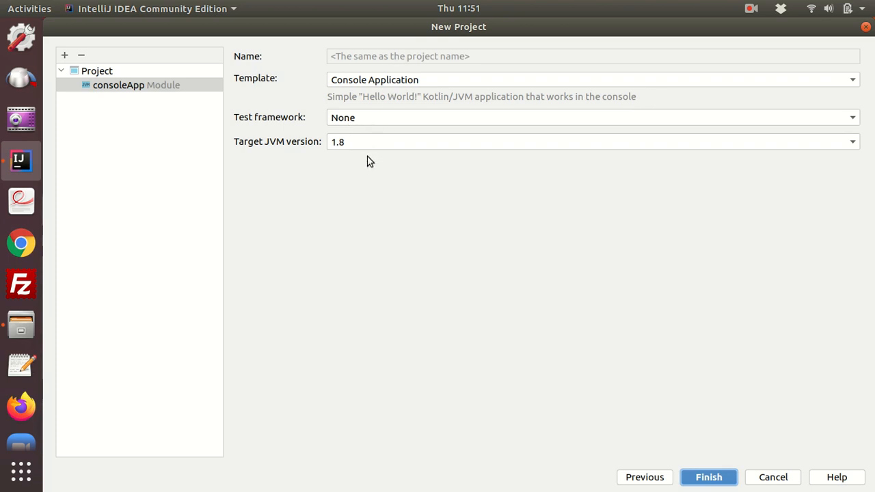
Step: Finish creating Kotlin1 and accept the Experimental Feature Alert terms
left_click(772, 477)
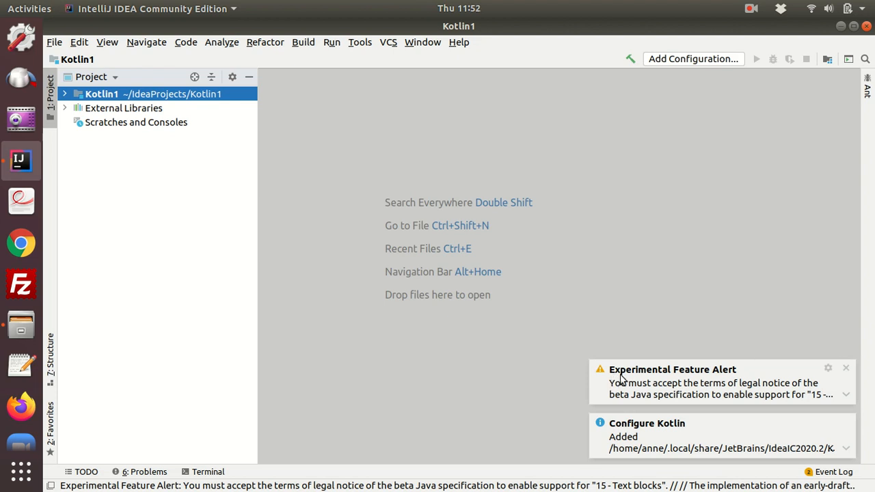
mouse_move(735, 379)
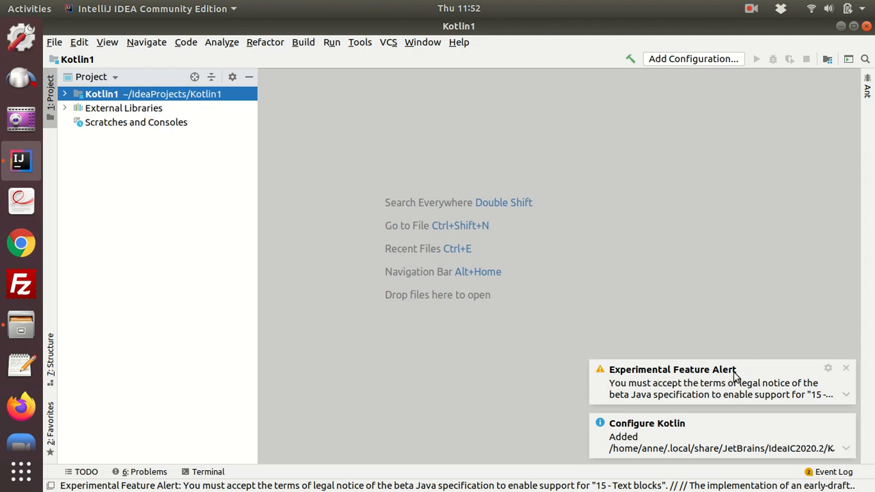
mouse_move(707, 394)
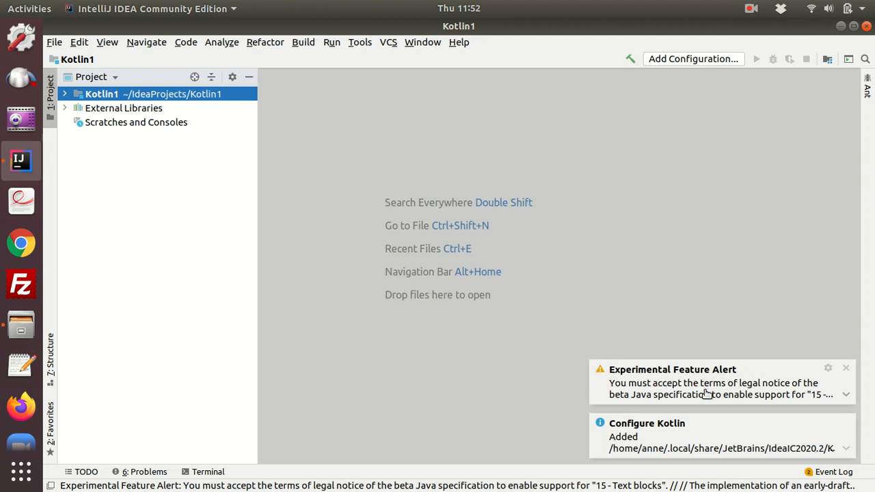
mouse_move(683, 373)
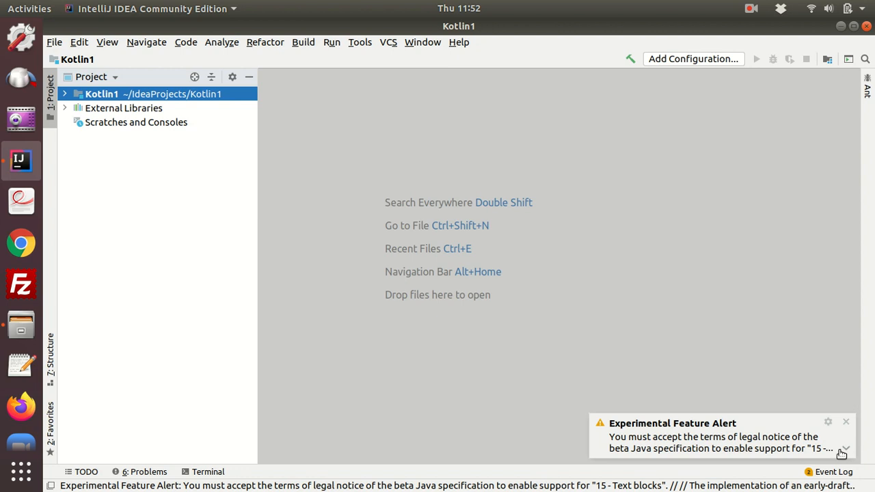
left_click(845, 449)
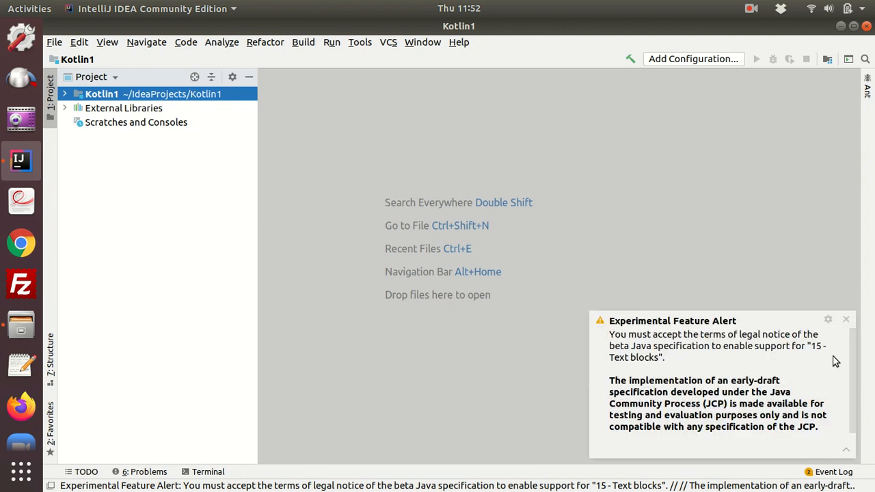
mouse_move(856, 366)
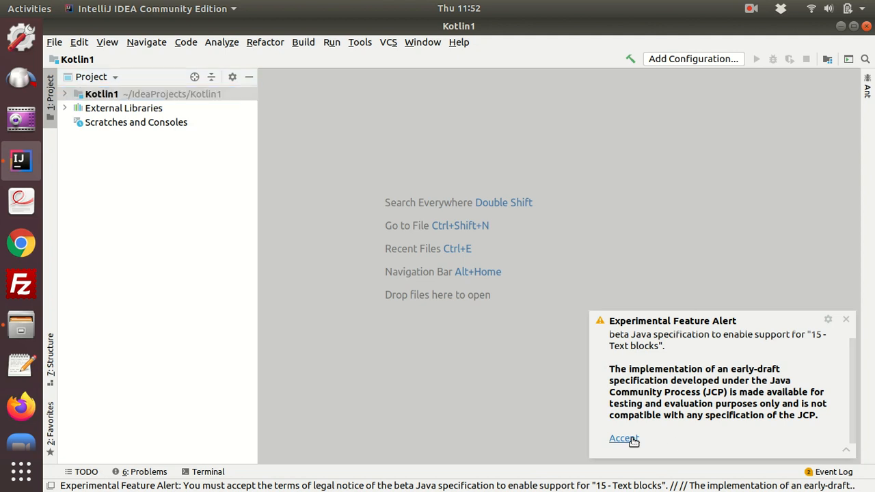
left_click(623, 439)
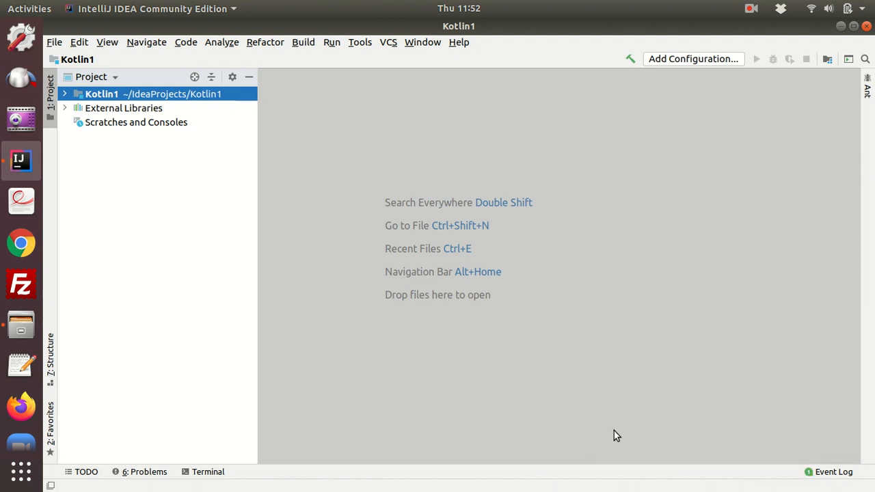
mouse_move(170, 8)
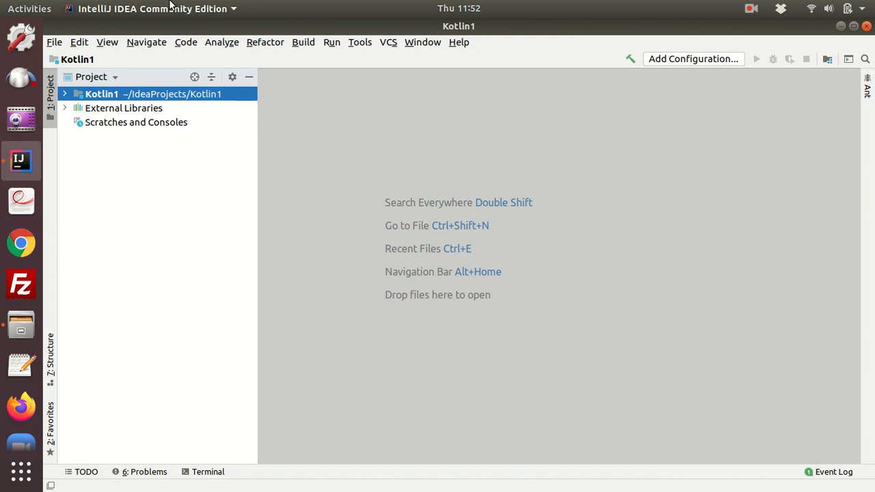
mouse_move(96, 182)
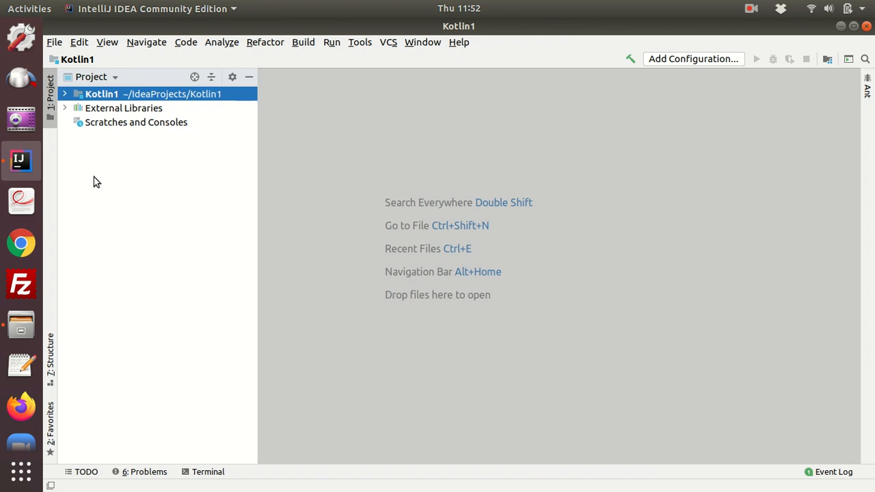
mouse_move(120, 130)
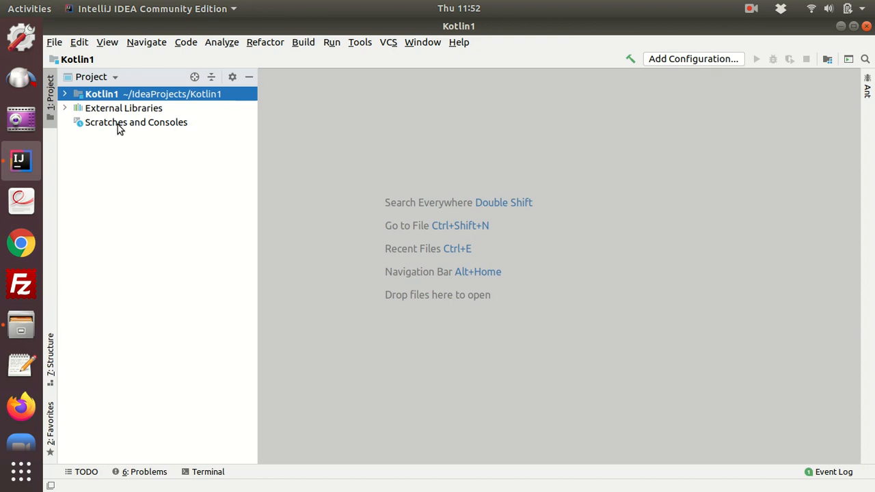
mouse_move(117, 196)
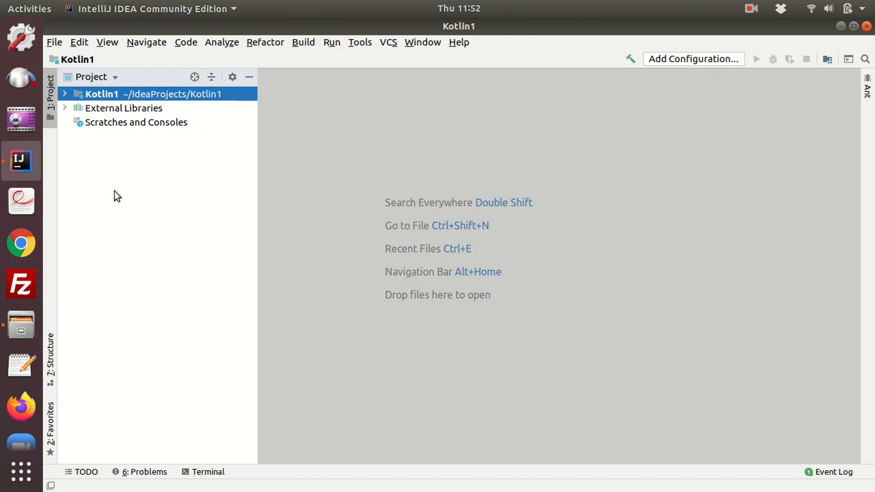
mouse_move(125, 121)
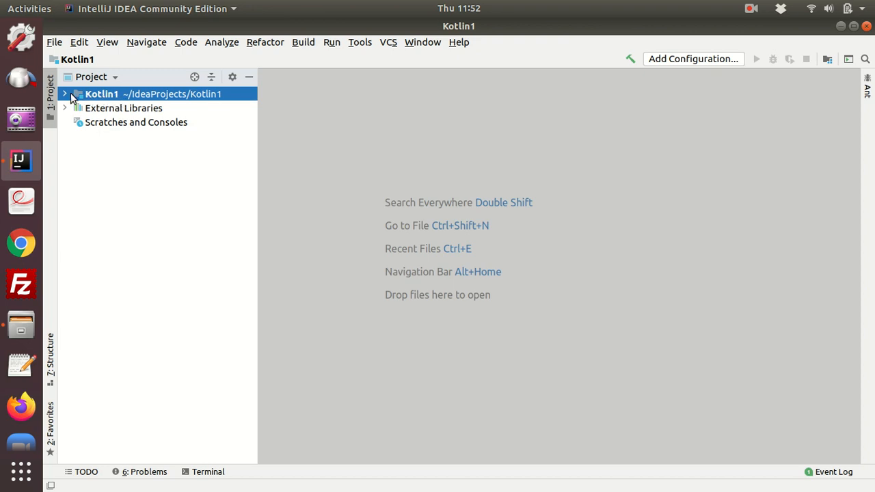
Step: Expand Kotlin1, src/main and kotlin folders to reveal main.kt
left_click(65, 94)
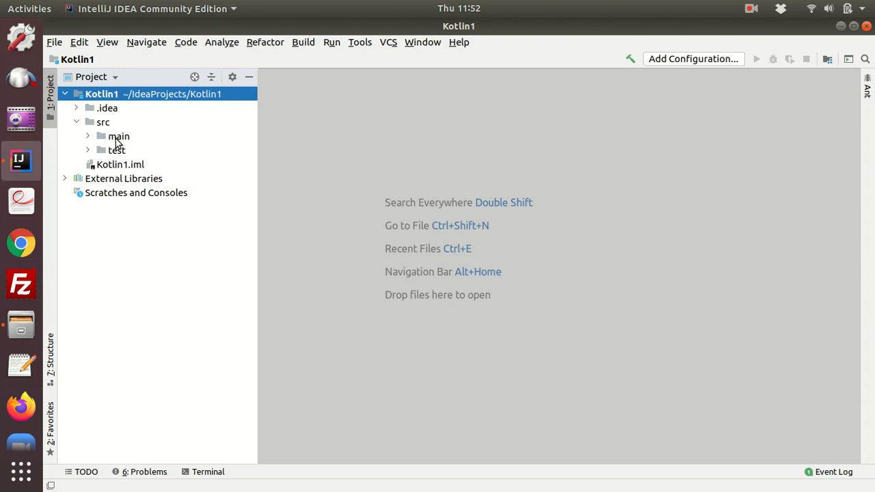
mouse_move(118, 142)
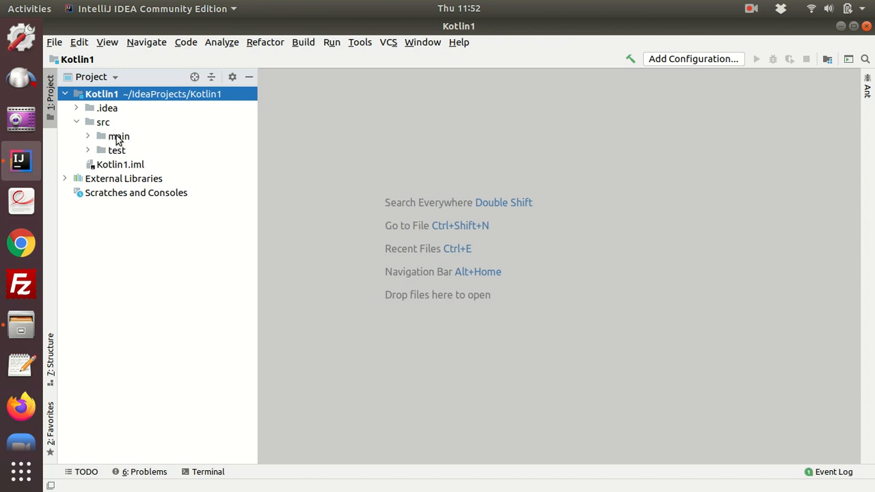
left_click(88, 136)
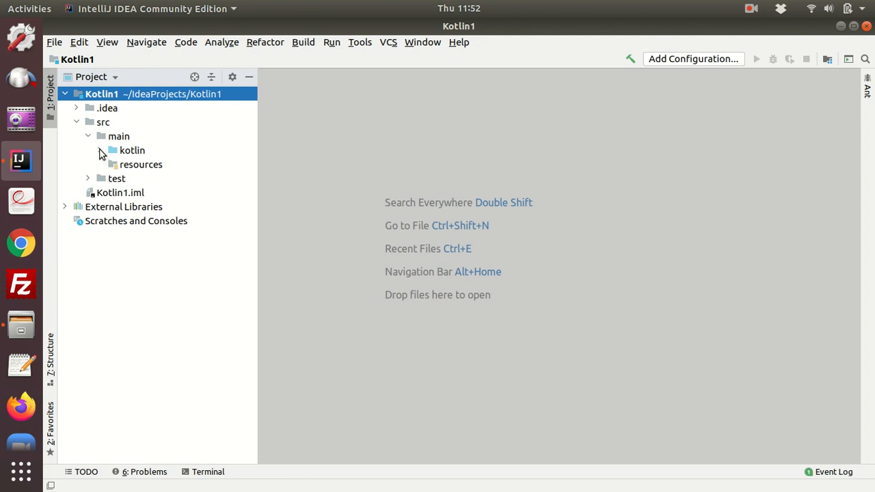
left_click(100, 150)
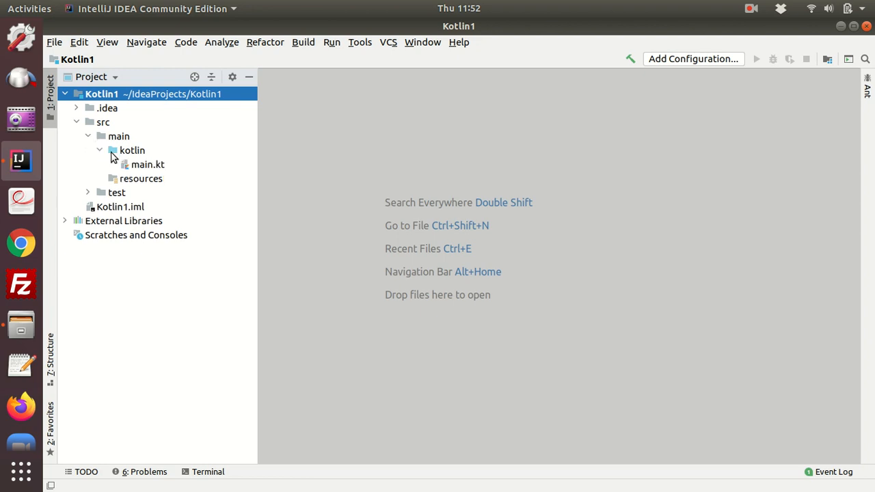
mouse_move(169, 171)
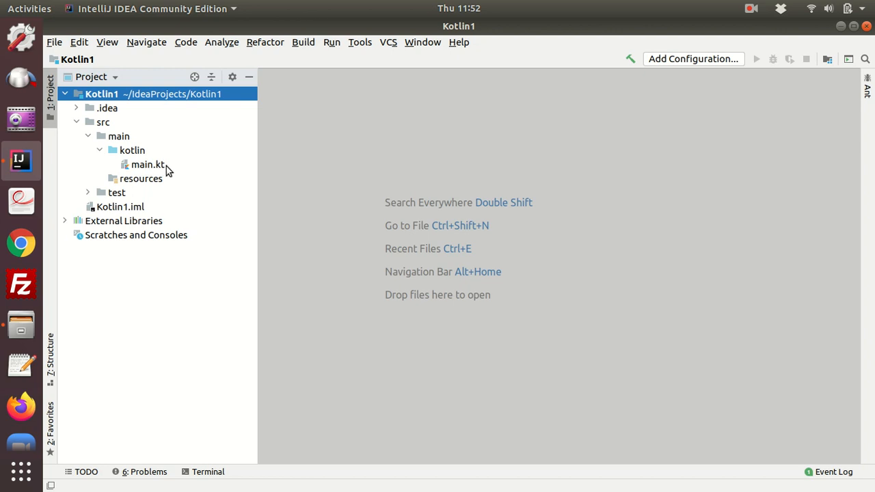
mouse_move(173, 177)
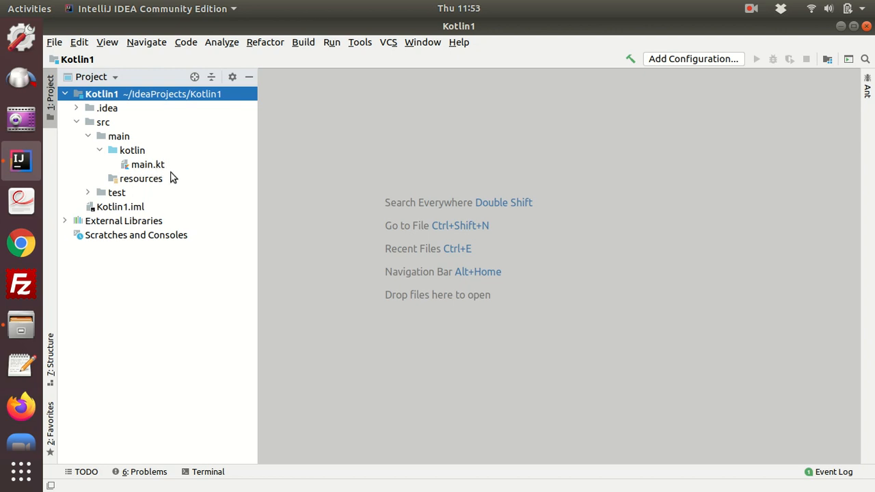
mouse_move(134, 175)
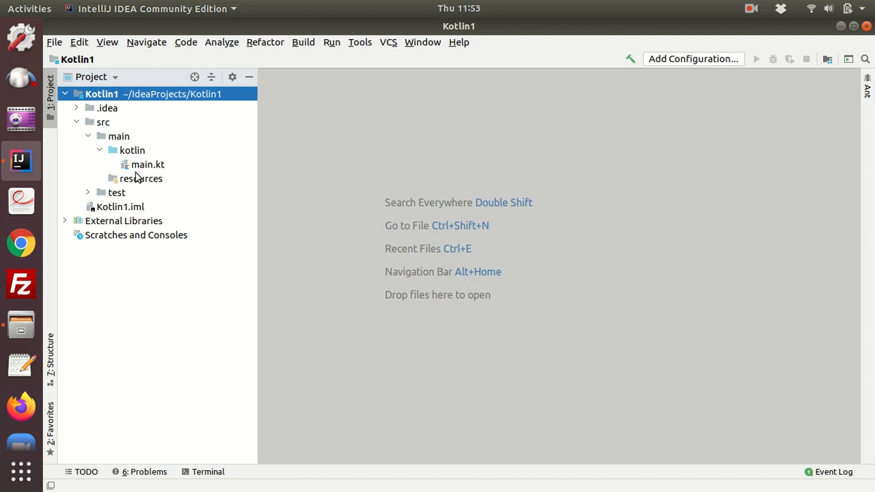
mouse_move(147, 169)
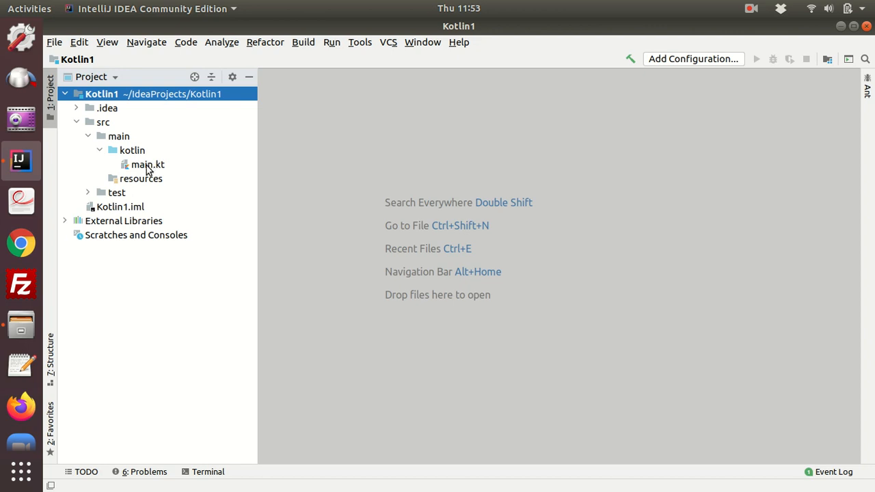
Step: Open main.kt with its Hello World! main function in the editor
double_click(148, 164)
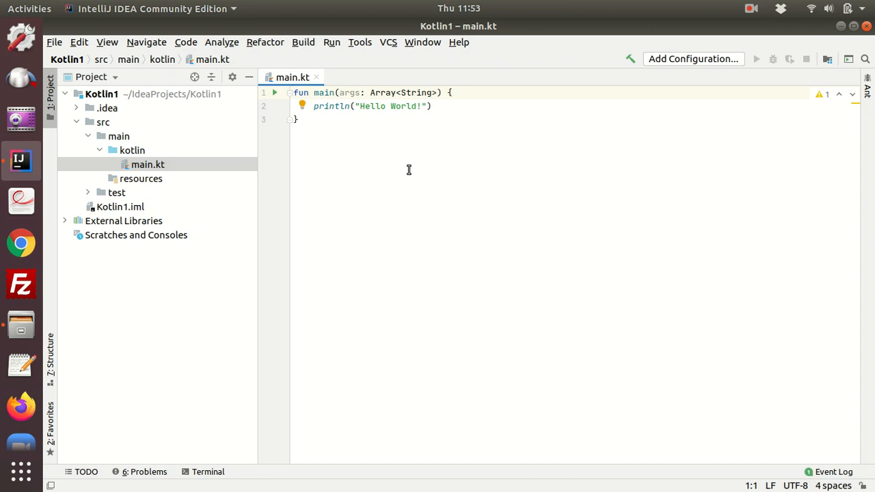
mouse_move(335, 164)
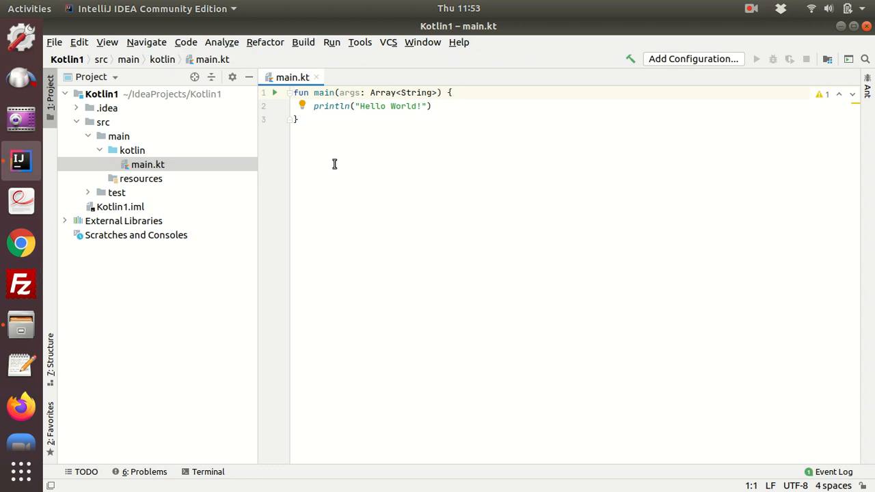
mouse_move(273, 182)
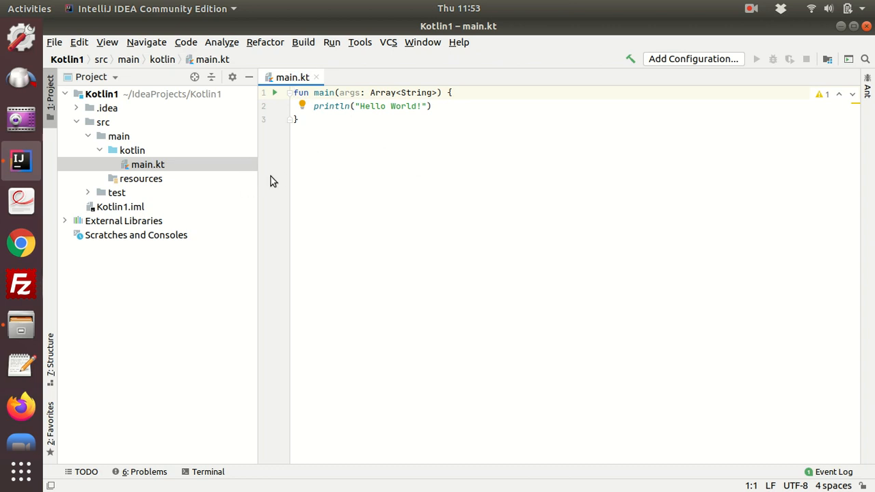
mouse_move(278, 98)
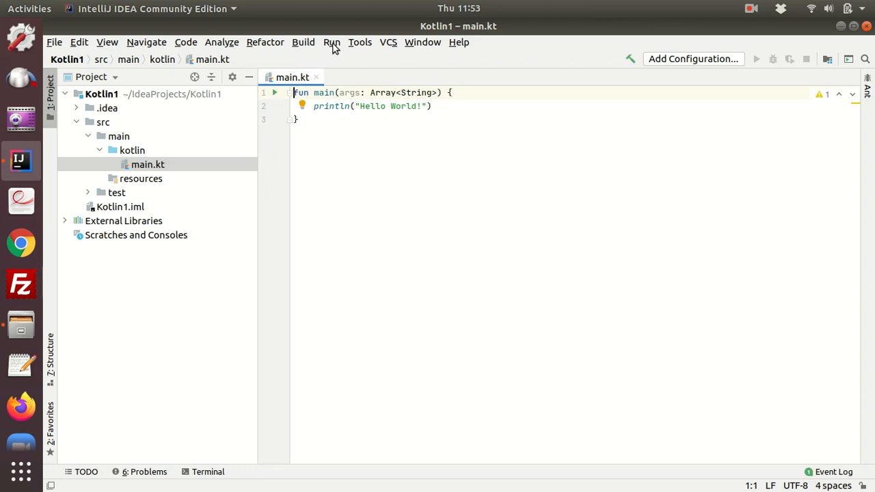
Step: Create the MainKt run configuration and start building the project
left_click(332, 42)
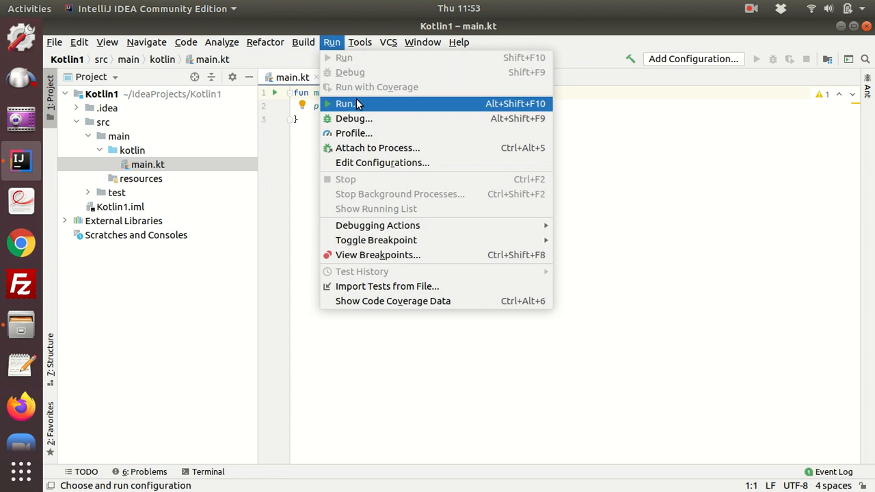
mouse_move(445, 103)
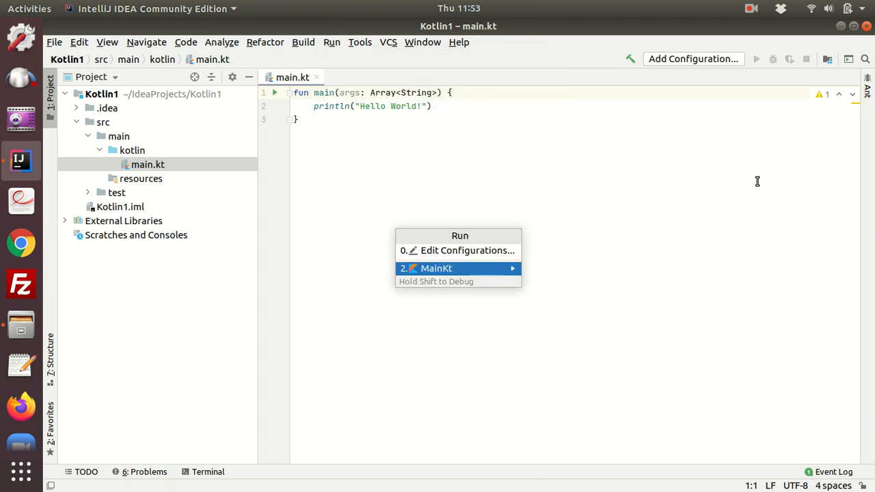
mouse_move(436, 278)
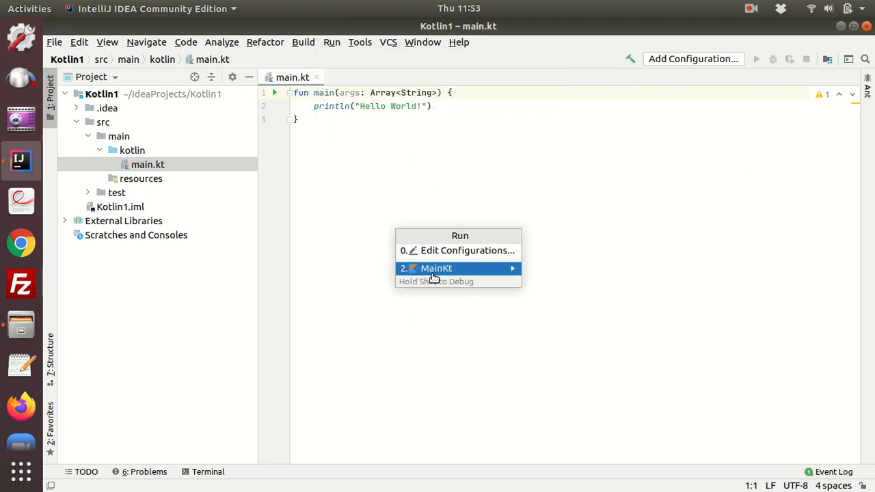
mouse_move(473, 278)
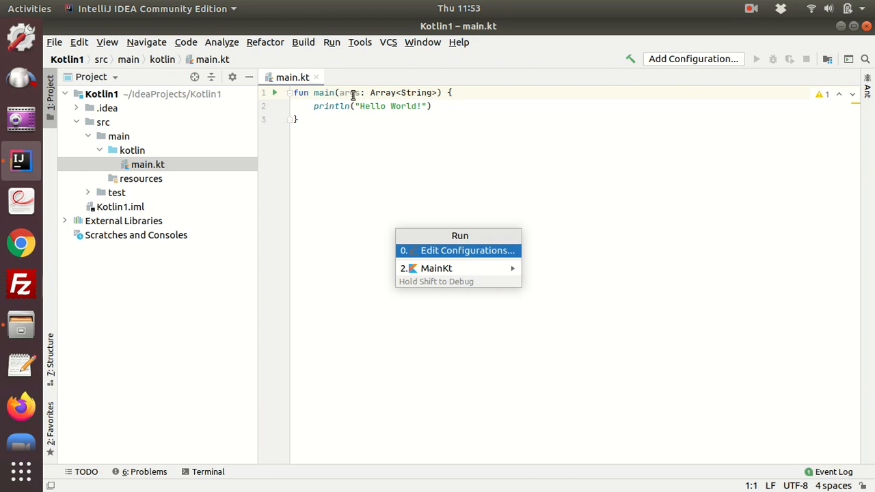
mouse_move(452, 268)
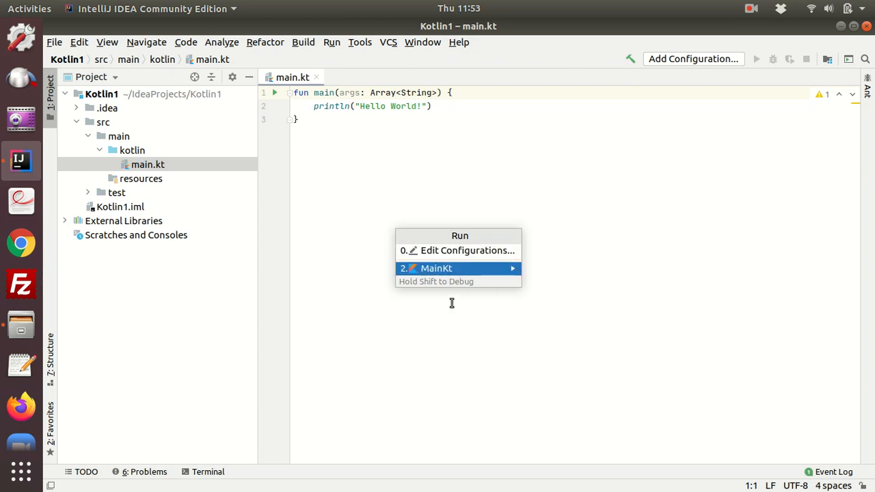
left_click(513, 268)
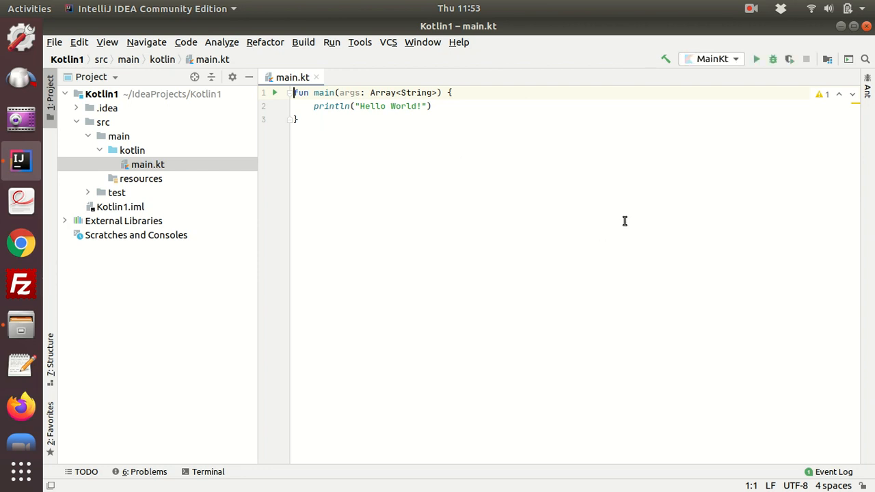
left_click(756, 59)
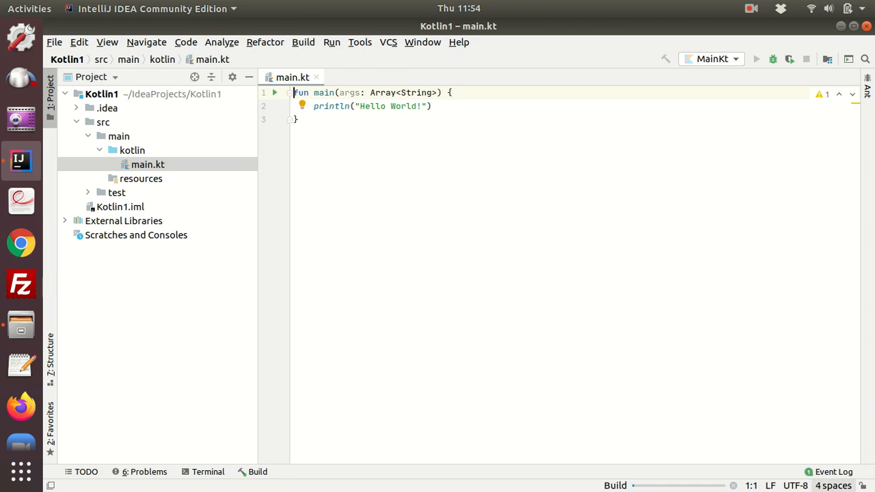
mouse_move(571, 487)
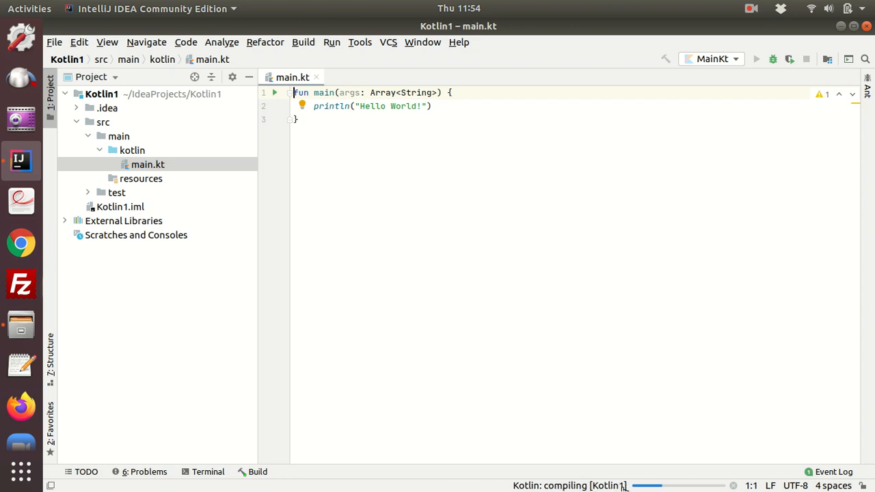
mouse_move(597, 485)
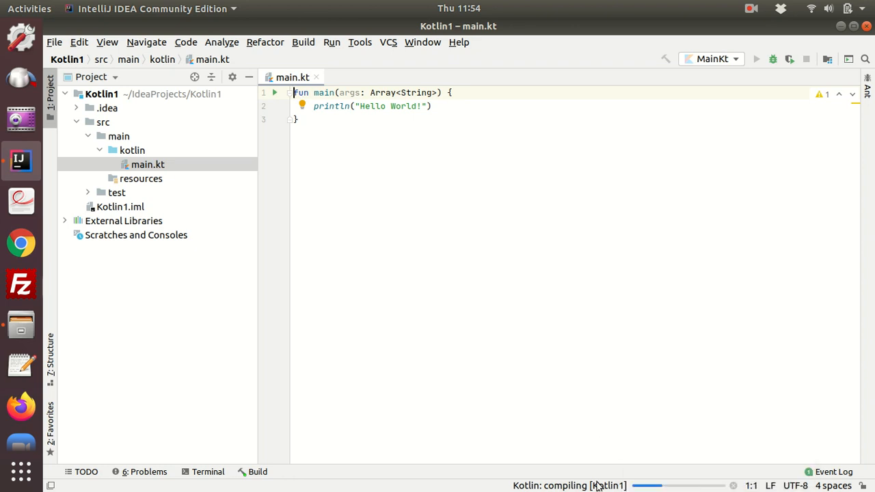
mouse_move(571, 485)
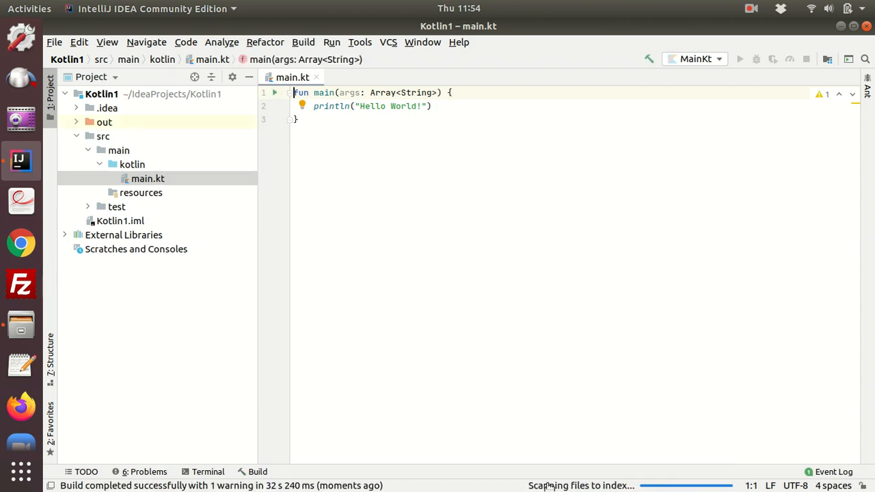
Step: Run MainKt so the console prints Hello World! with exit code 0
left_click(739, 59)
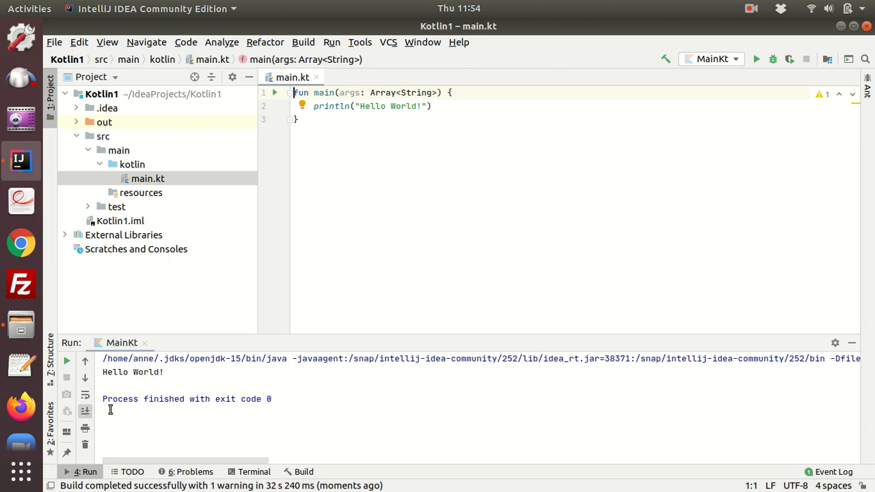
mouse_move(177, 402)
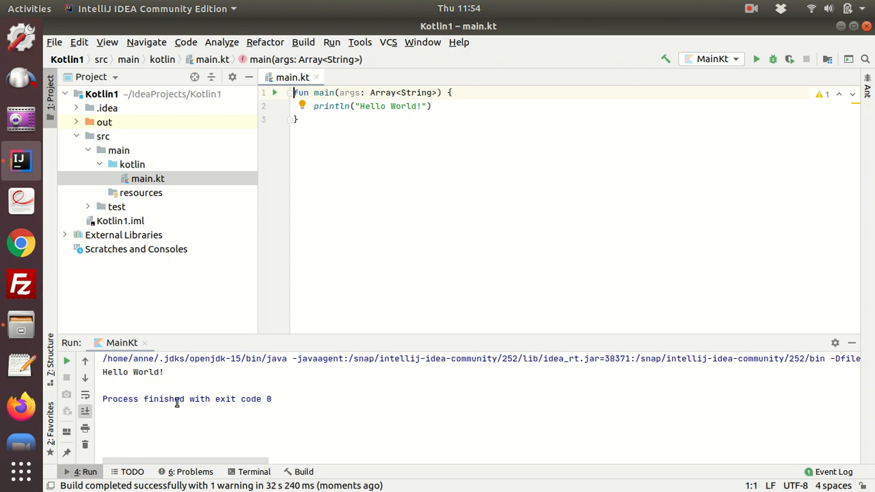
mouse_move(276, 413)
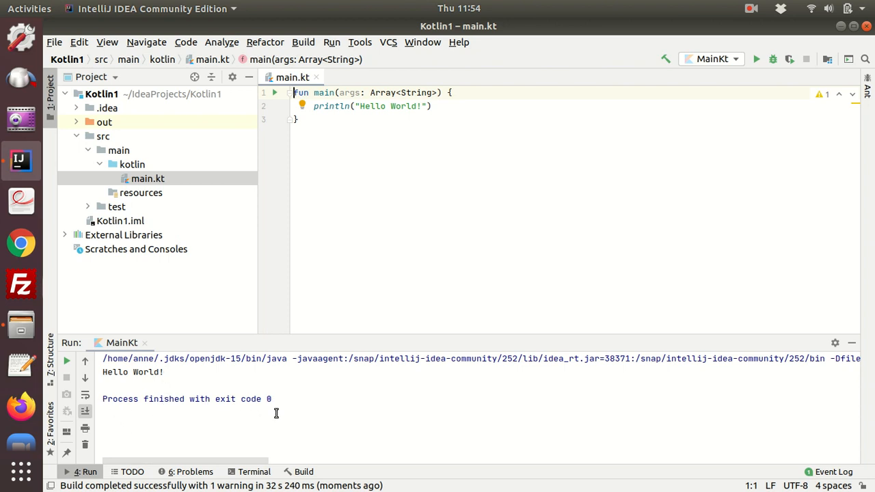
mouse_move(275, 408)
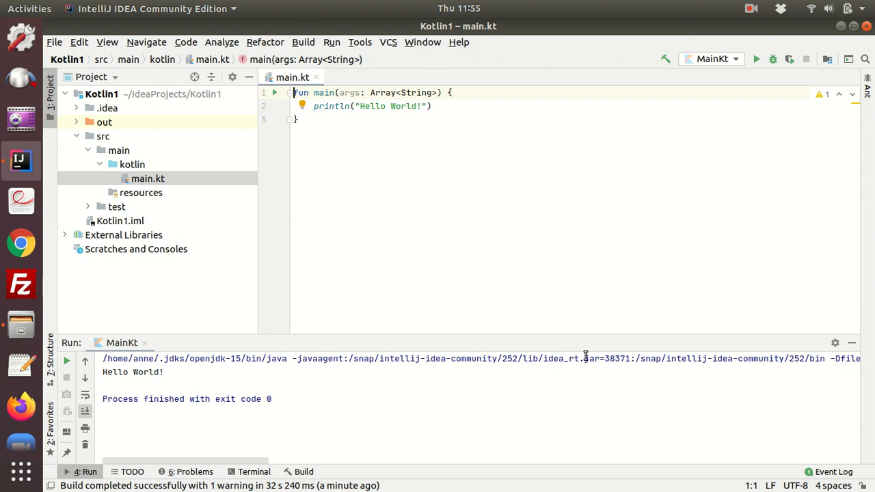
mouse_move(277, 469)
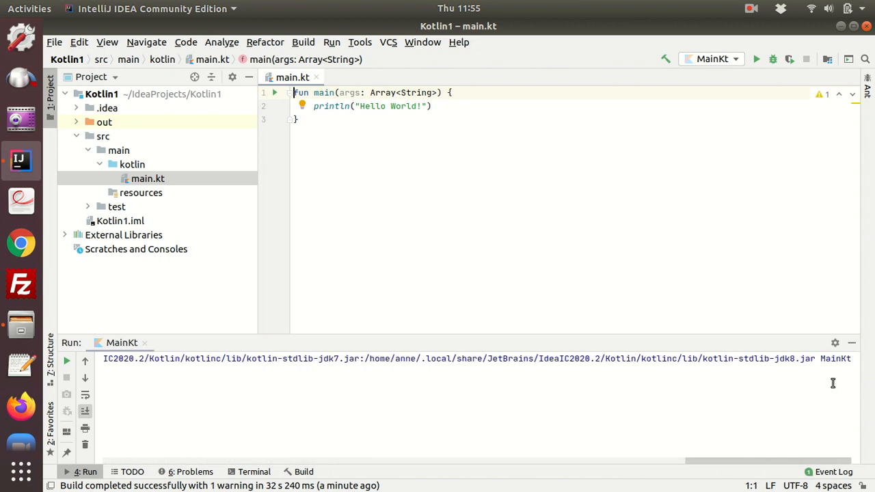
mouse_move(850, 362)
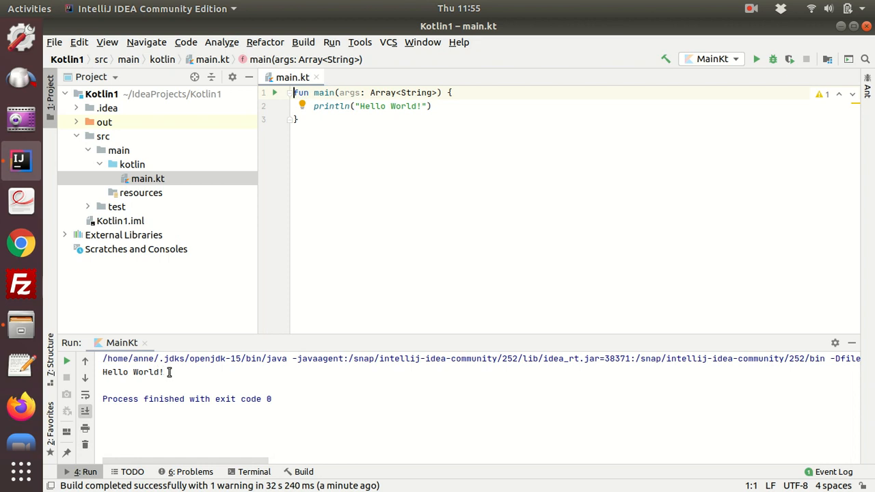
mouse_move(305, 405)
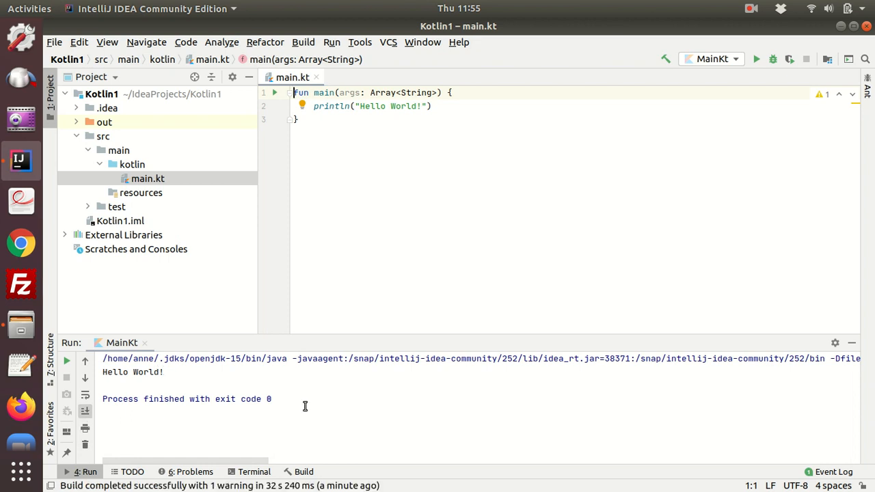
mouse_move(391, 102)
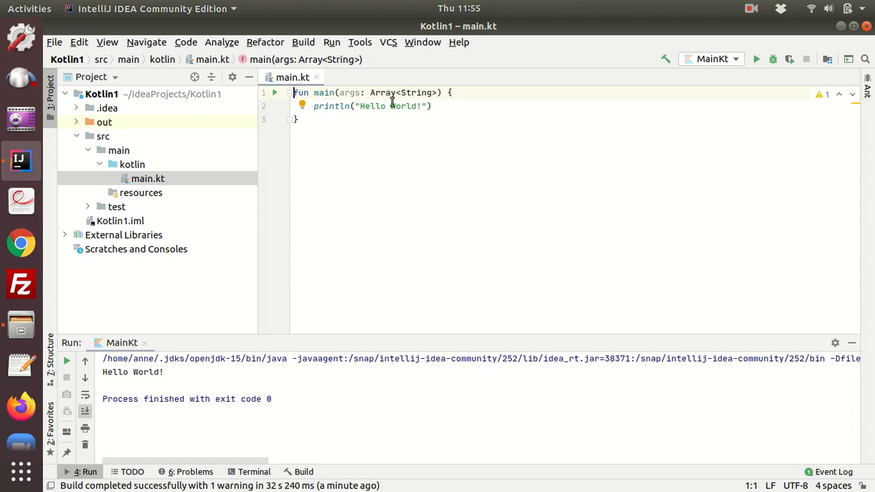
Step: Replace World with Kotlin in the println message of main.kt
double_click(403, 106)
type("Kotlin")
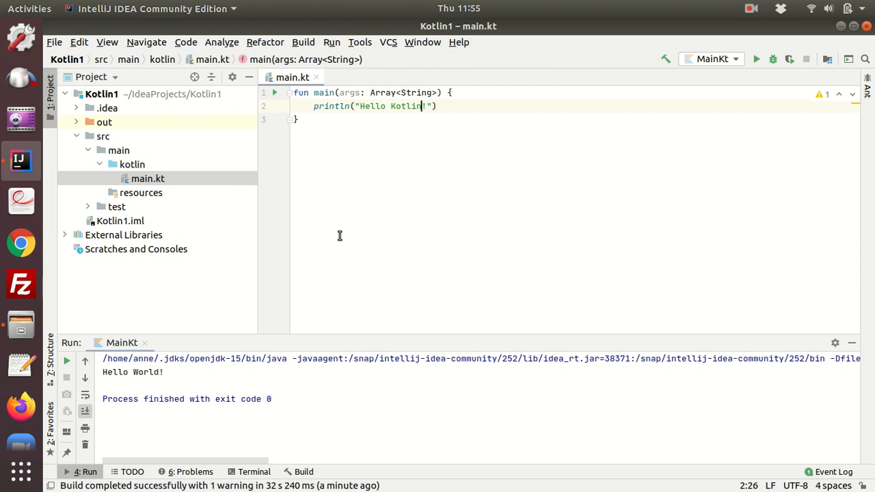
mouse_move(763, 139)
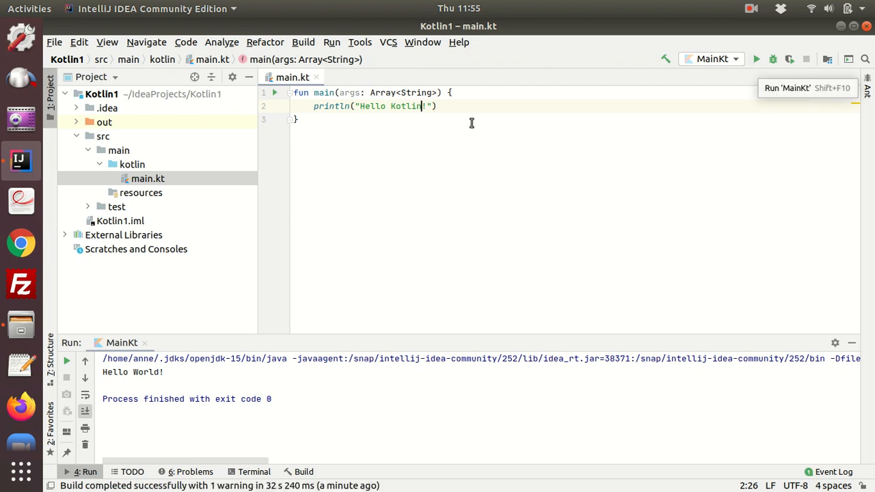
Step: Rerun MainKt from the gutter so the console shows Hello Kotlin!
left_click(275, 92)
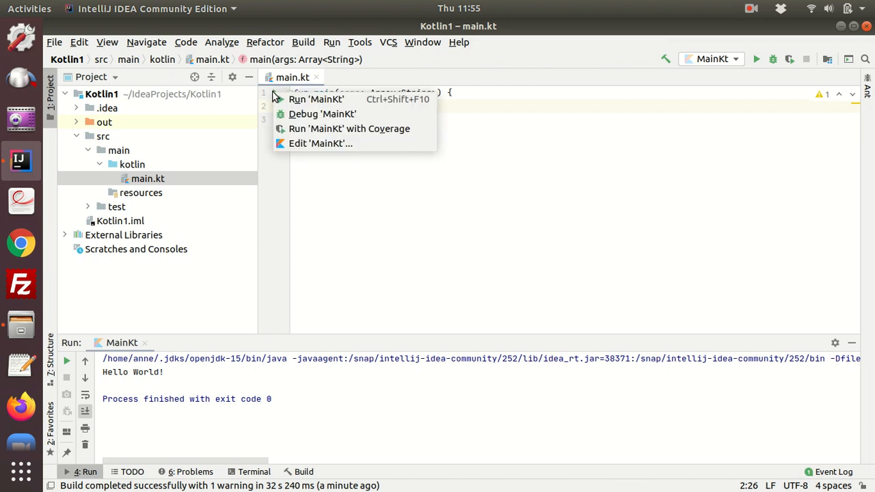
mouse_move(315, 99)
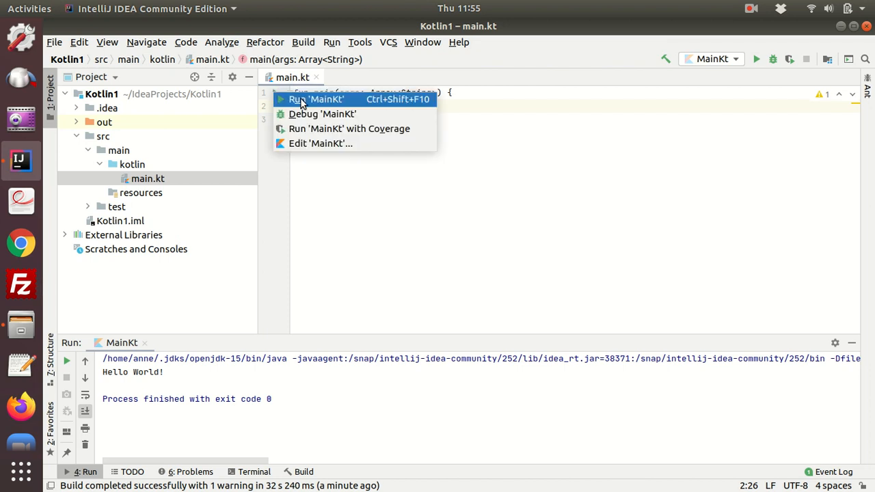
left_click(315, 99)
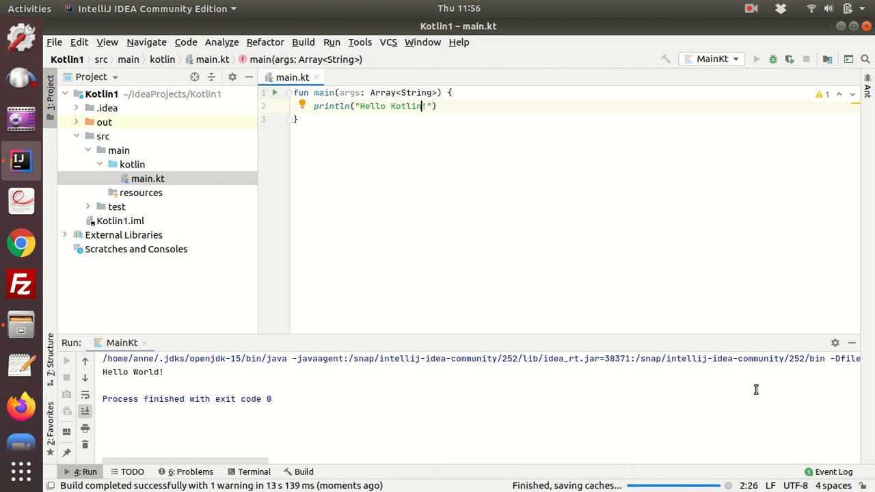
left_click(756, 58)
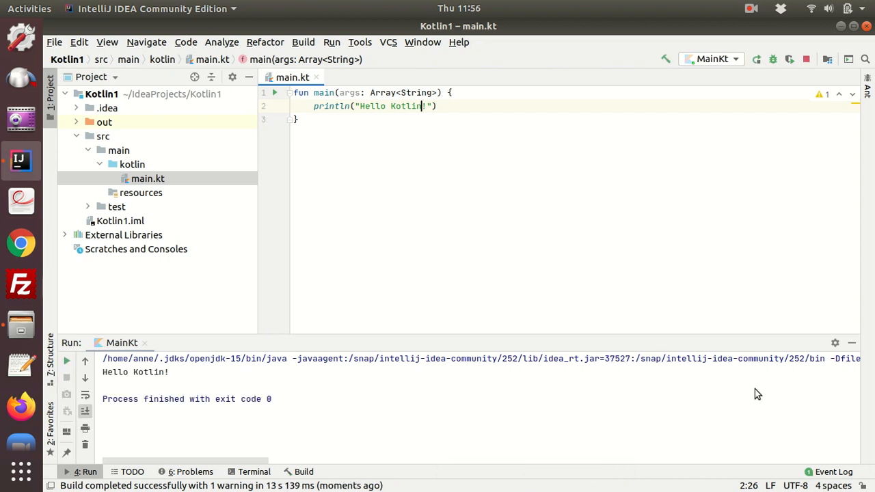
mouse_move(367, 305)
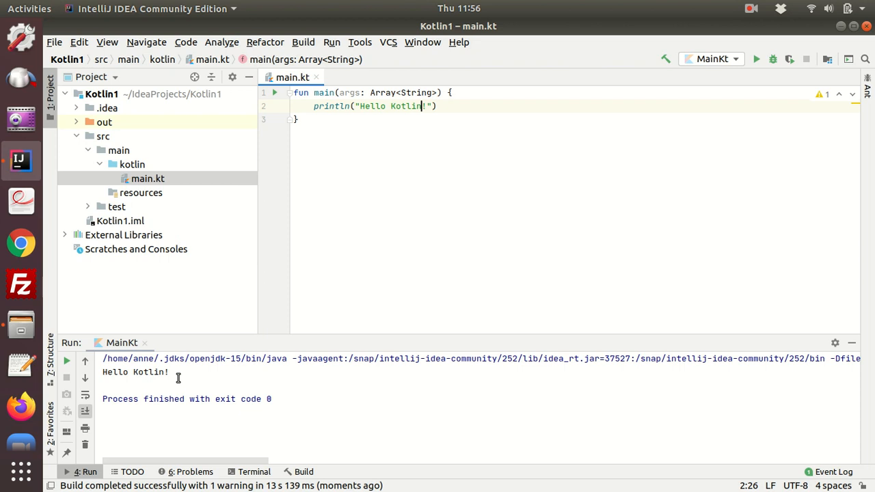
mouse_move(276, 405)
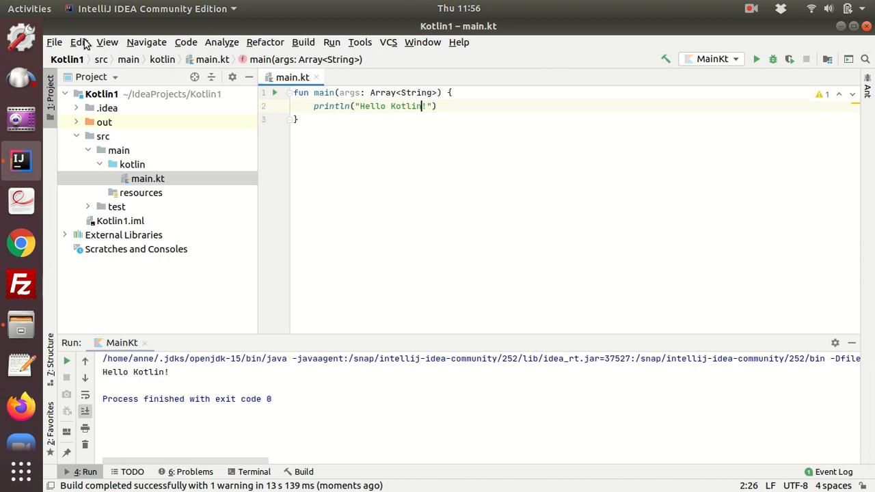
Step: Close the Kotlin1 project from the File menu
left_click(54, 42)
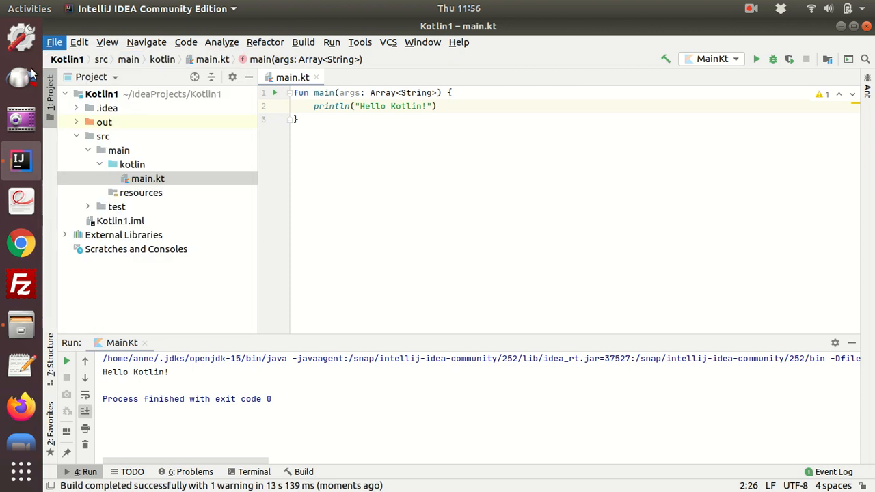
left_click(54, 41)
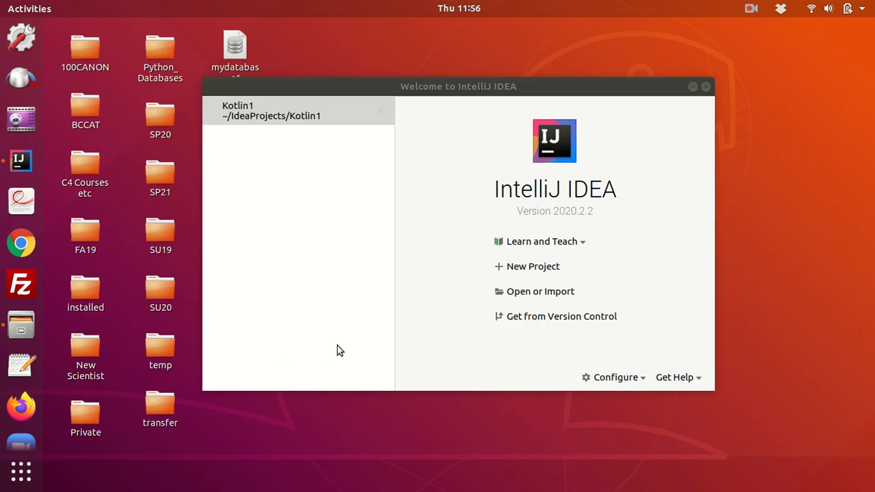
mouse_move(503, 265)
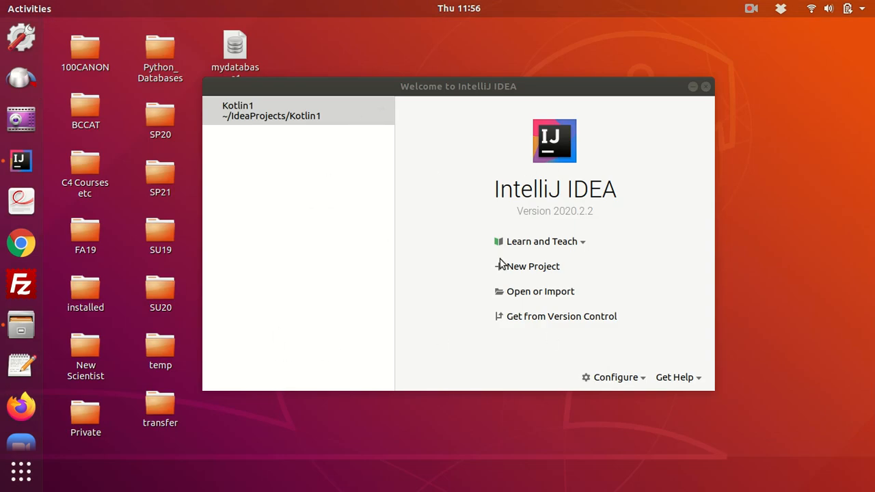
mouse_move(256, 111)
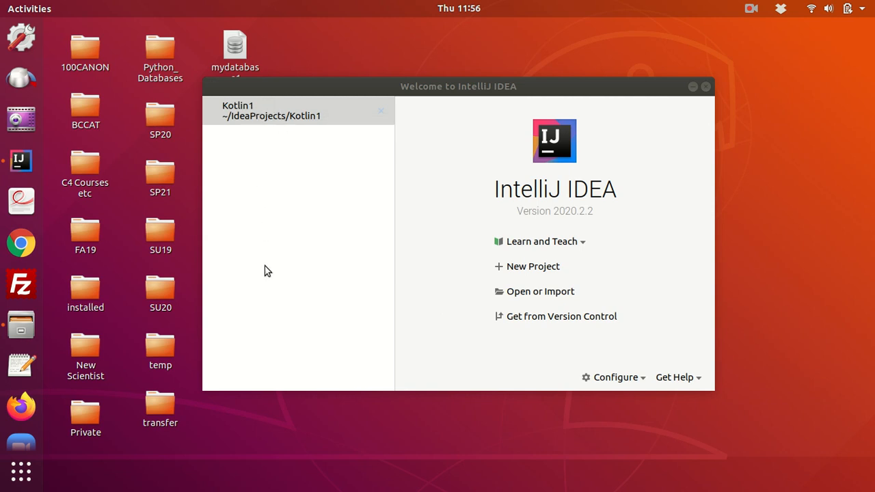
mouse_move(327, 277)
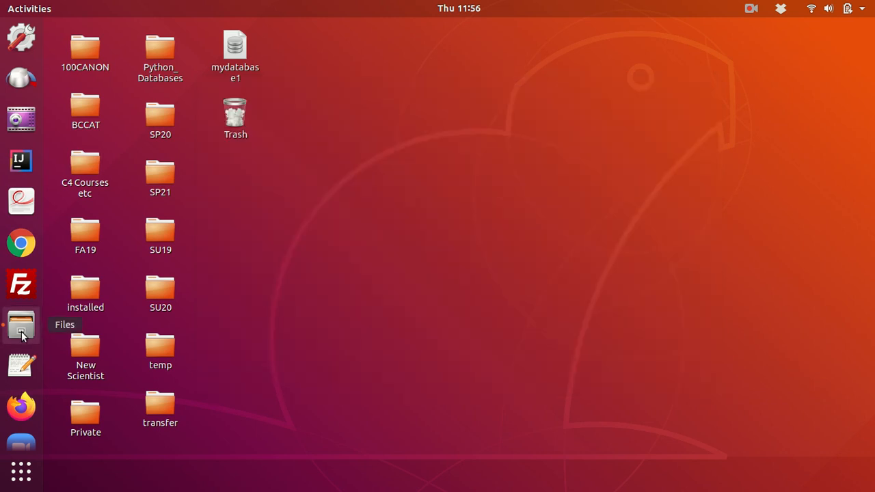
Step: Browse in Files to the Kotlin1 project's src/main/kotlin folder
left_click(20, 328)
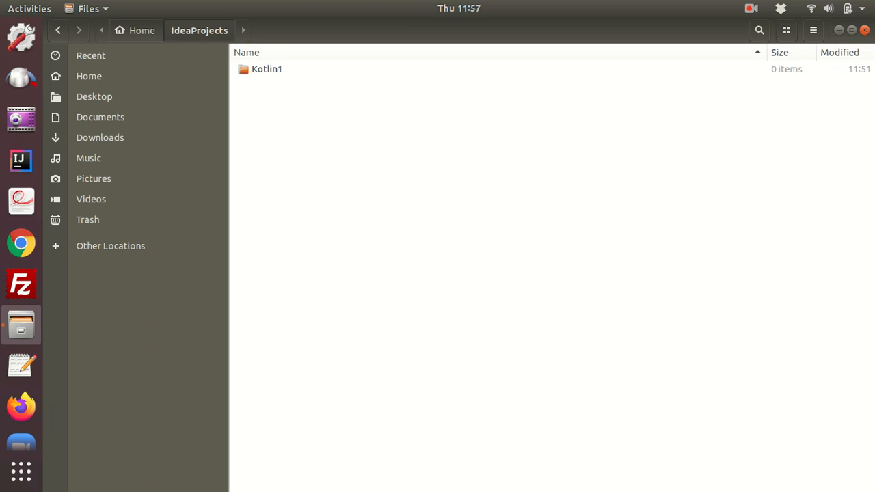
double_click(266, 68)
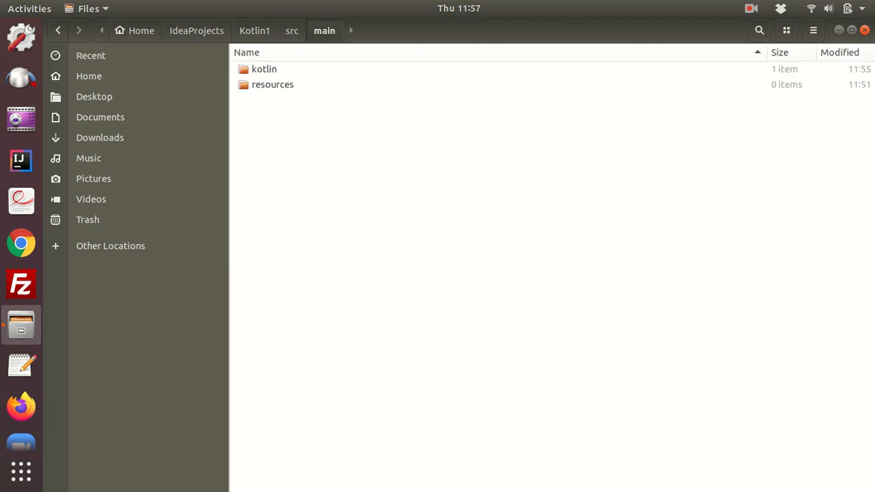
double_click(264, 69)
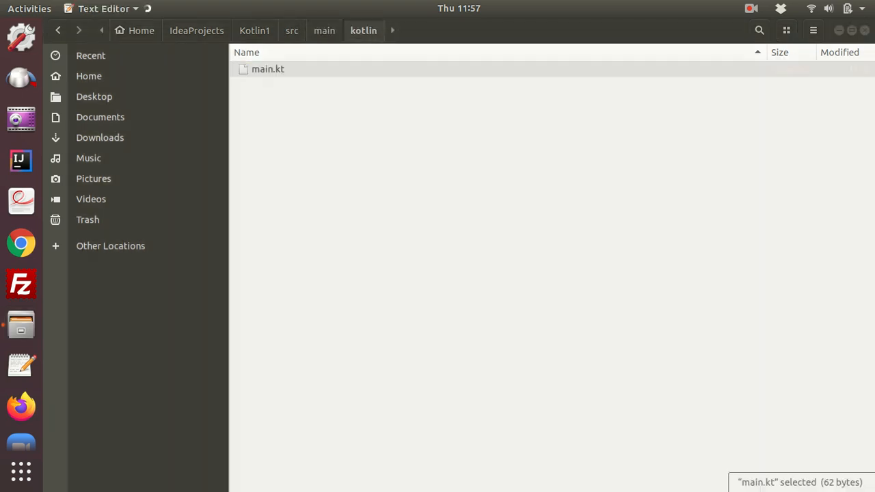
Step: Open main.kt from the kotlin folder in Text Editor
double_click(268, 69)
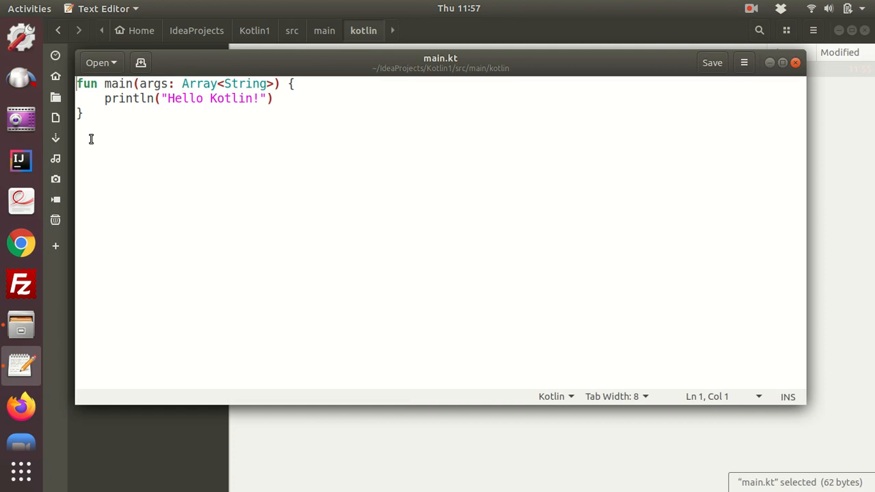
mouse_move(360, 184)
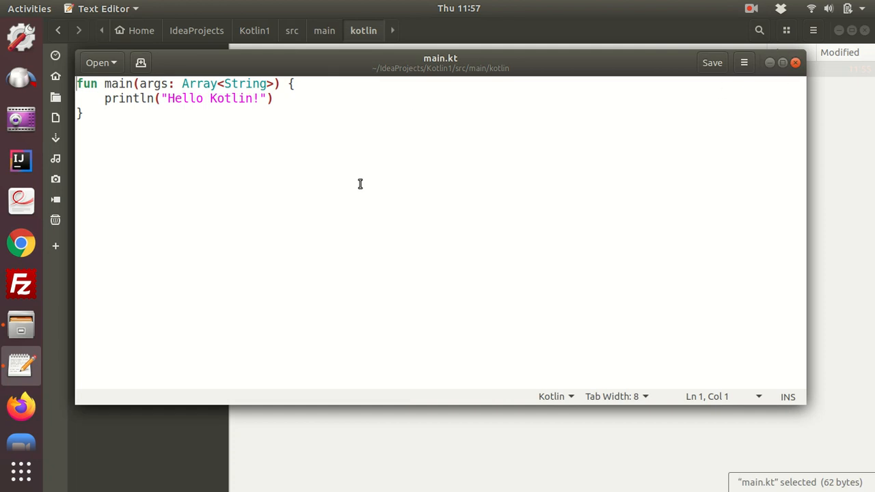
mouse_move(254, 268)
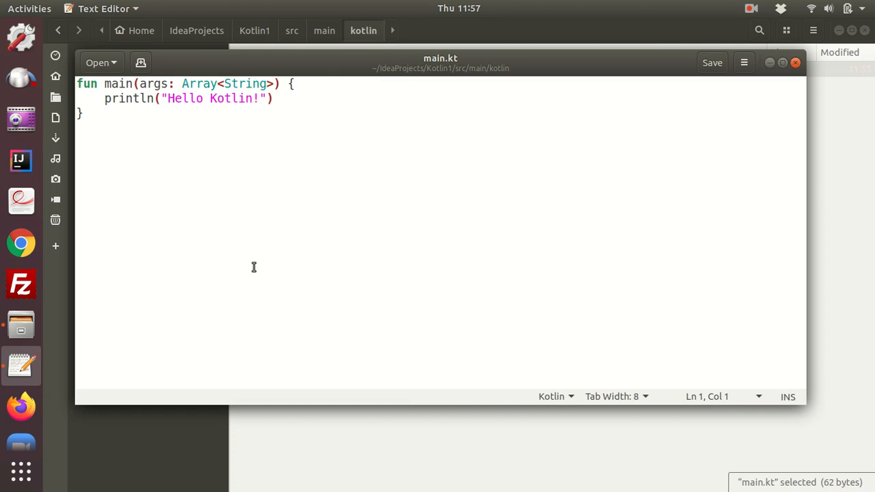